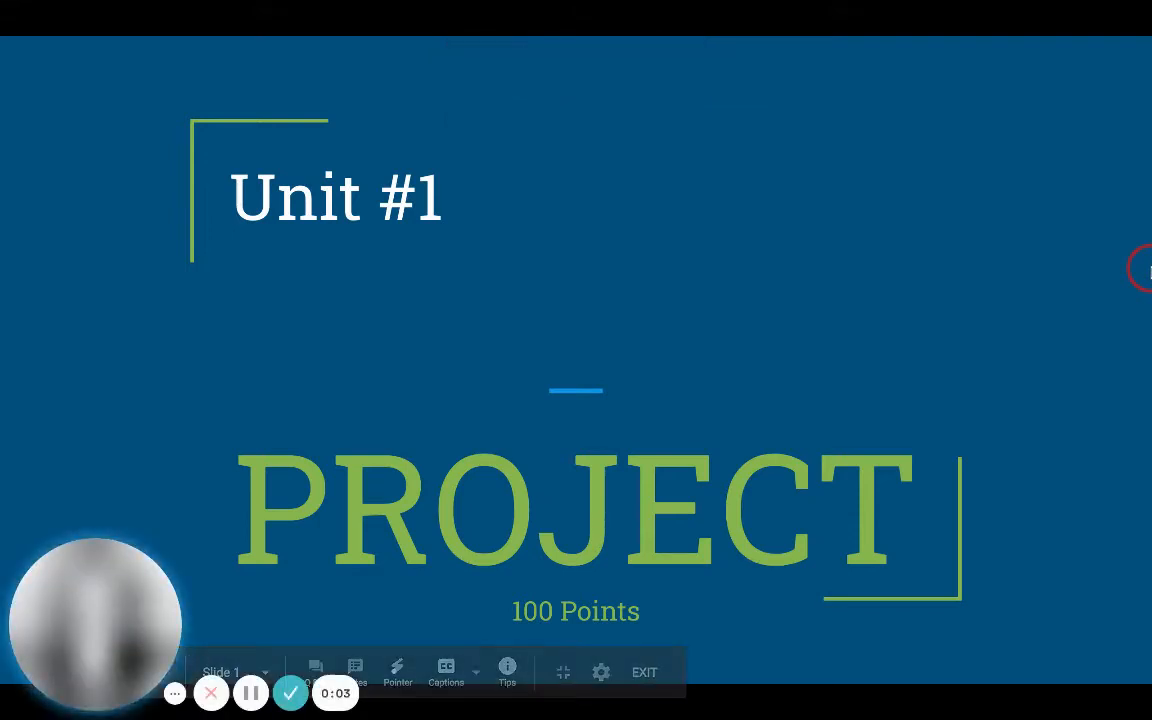
Step: Leave the slideshow and show the Step #2 Take Photos slide for editing
left_click(644, 672)
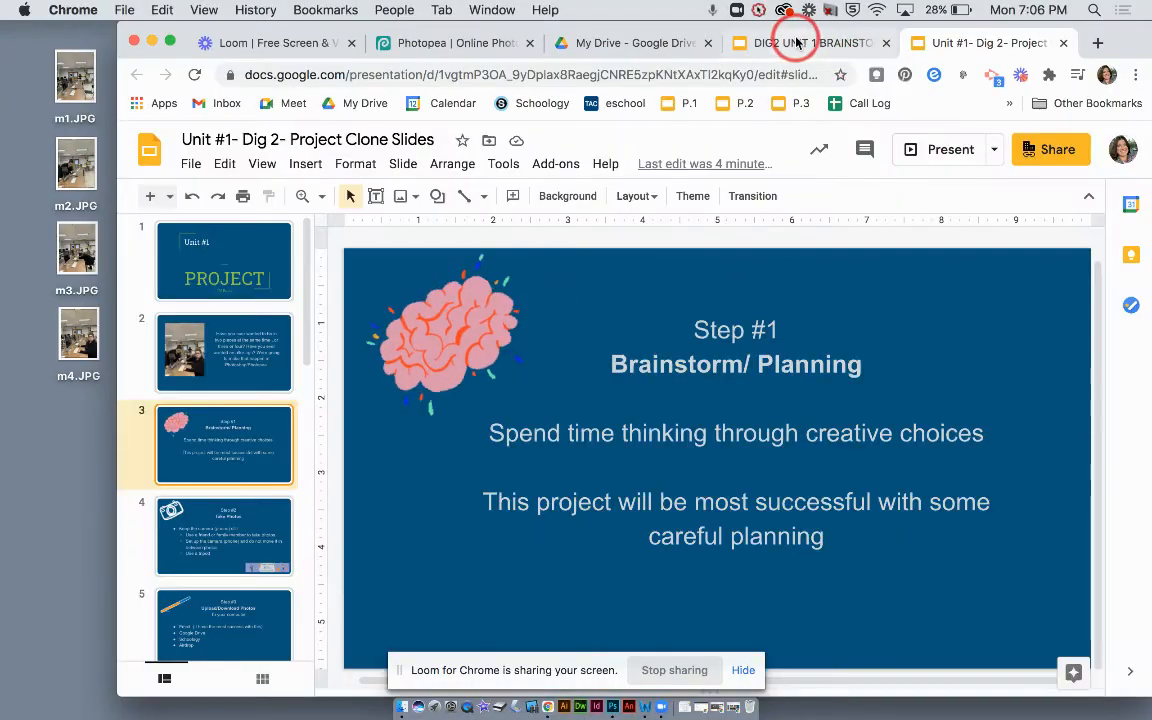
left_click(800, 43)
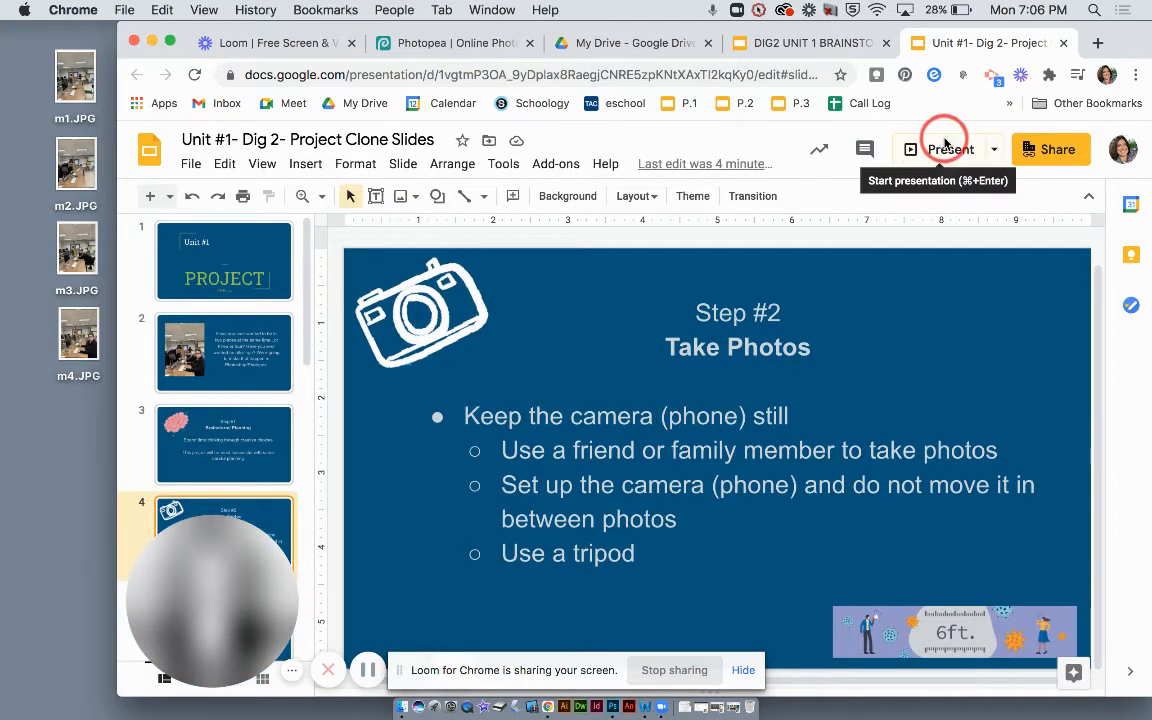
Step: Present the Take Photos slide full screen
left_click(949, 149)
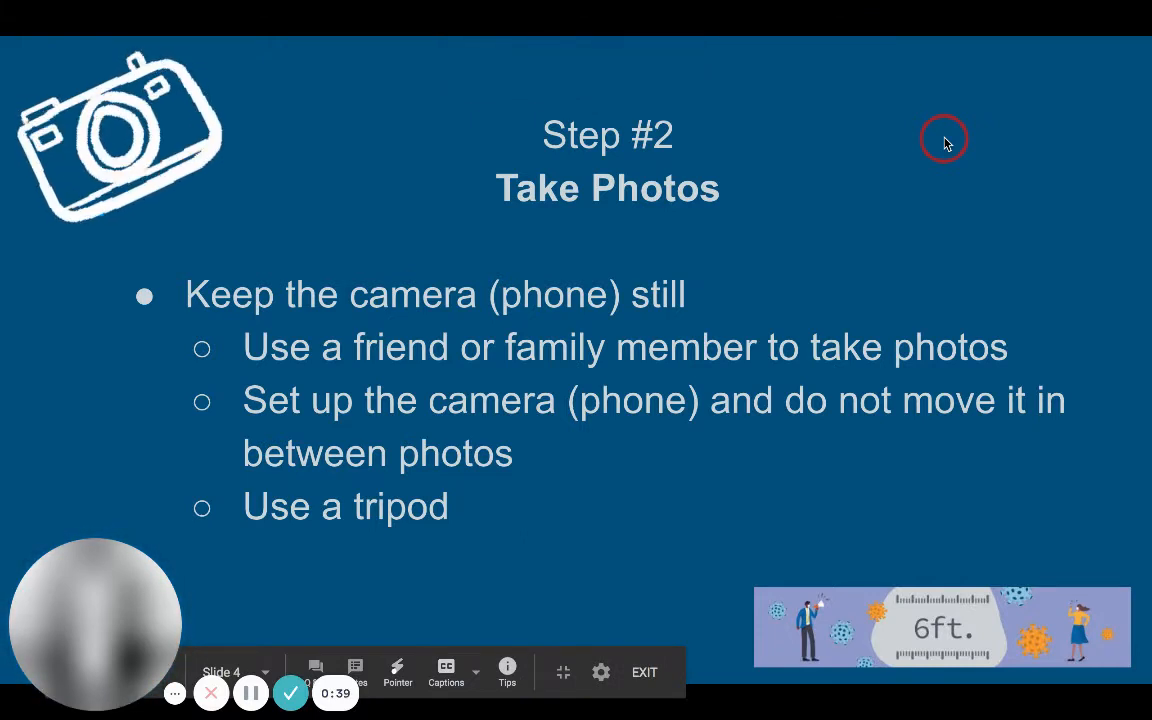
mouse_move(945, 138)
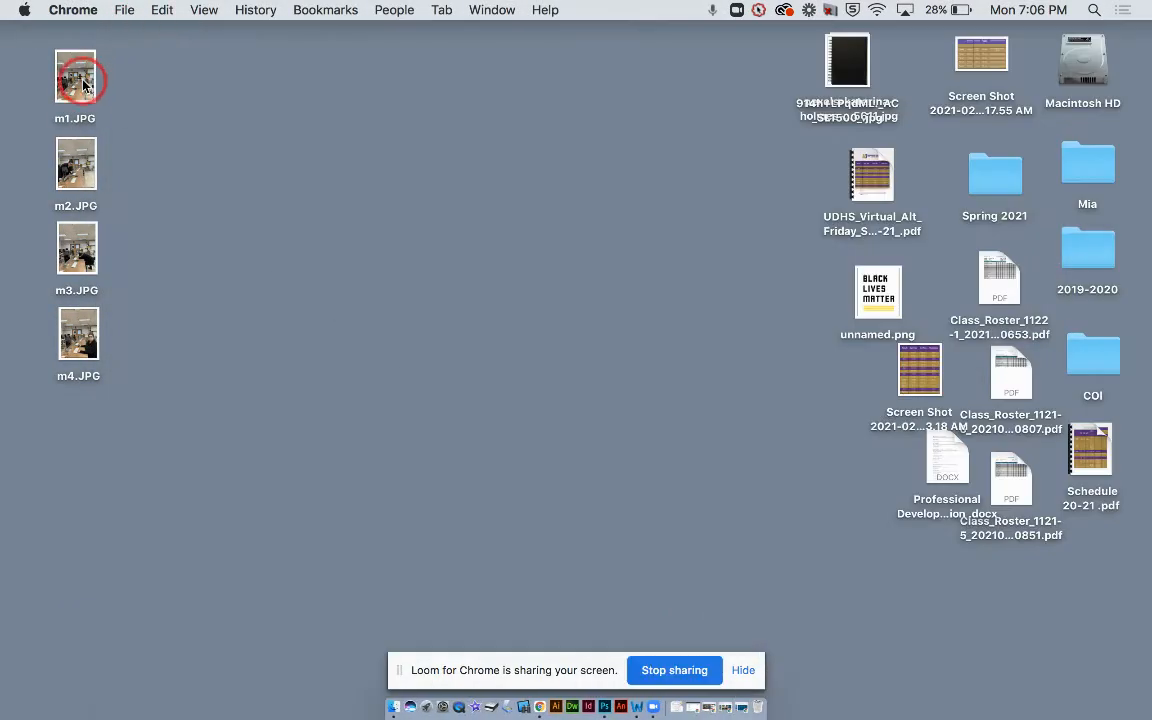
Step: View photos m1, m2, m3 and m4 in Preview, then return to the Step #4 slide
double_click(75, 78)
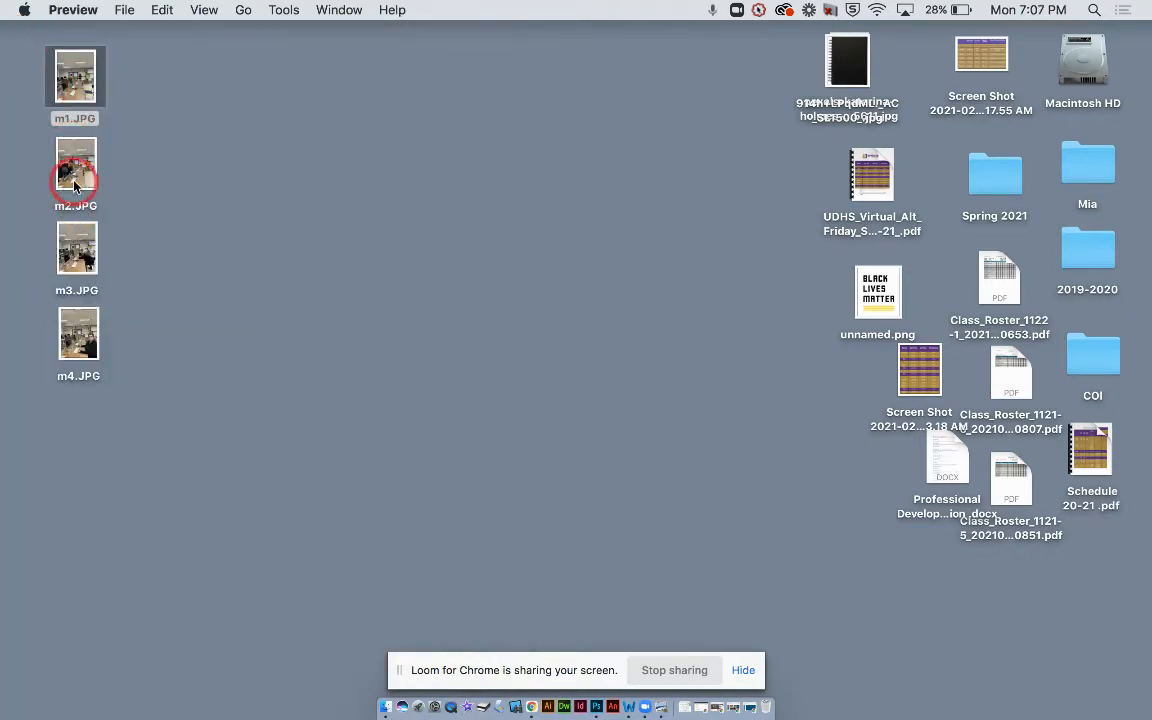
double_click(75, 173)
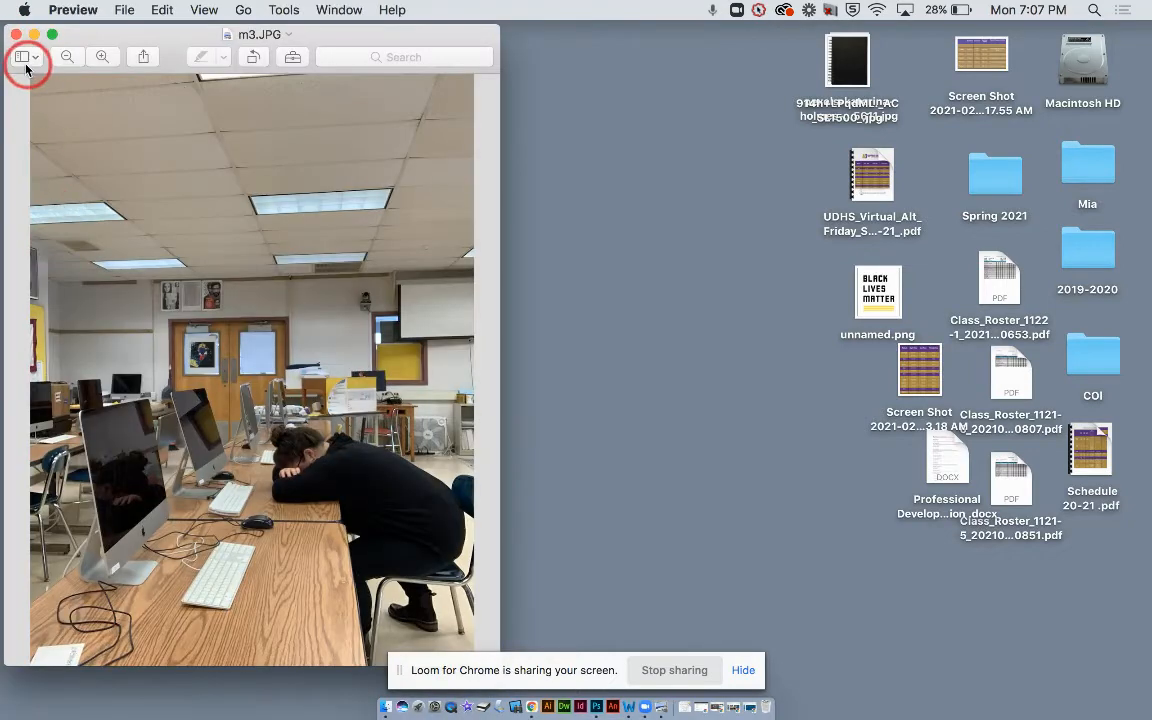
left_click(22, 56)
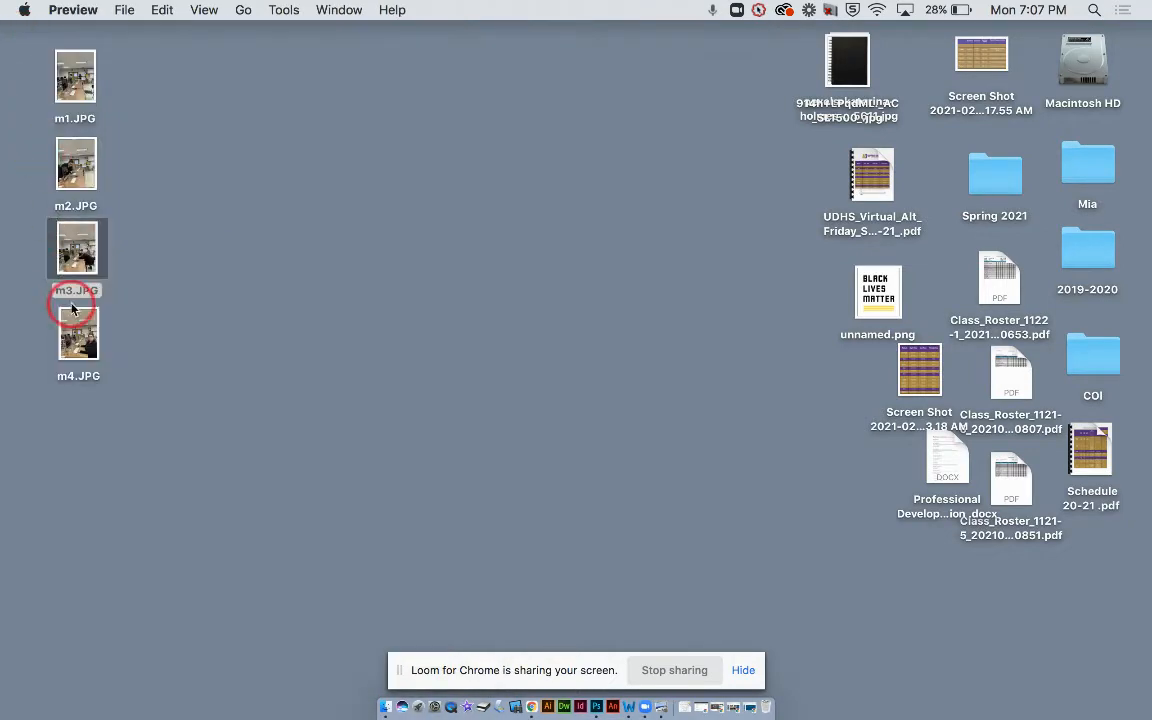
double_click(78, 336)
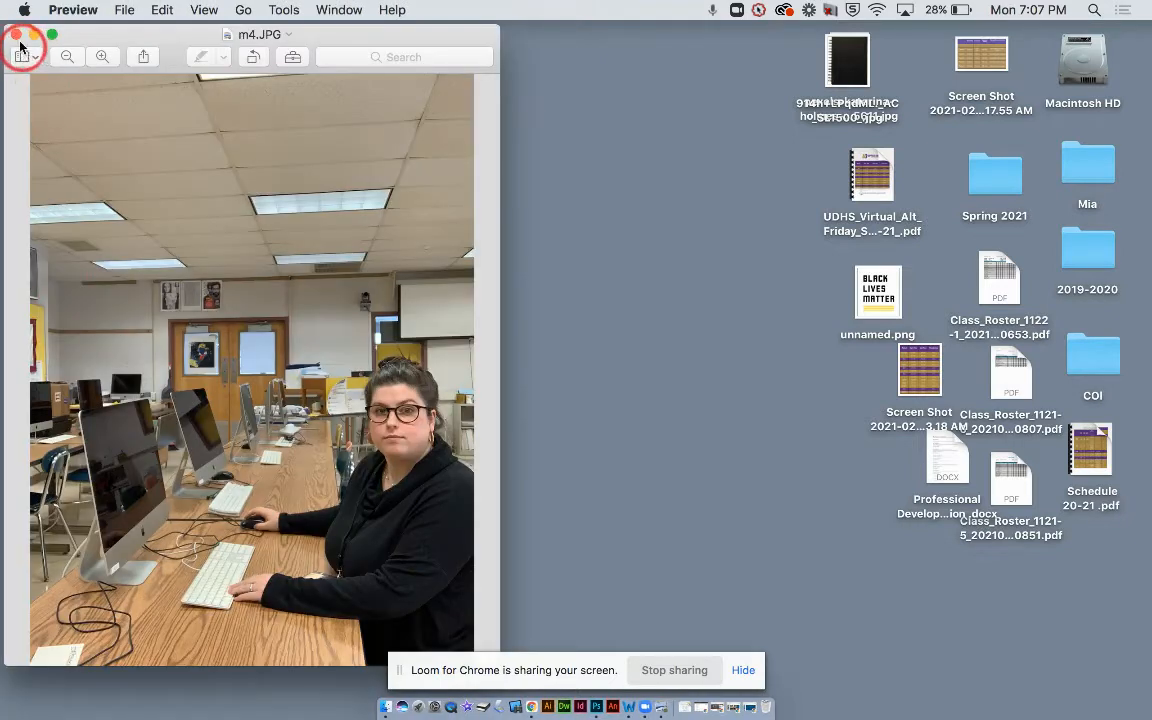
left_click(17, 33)
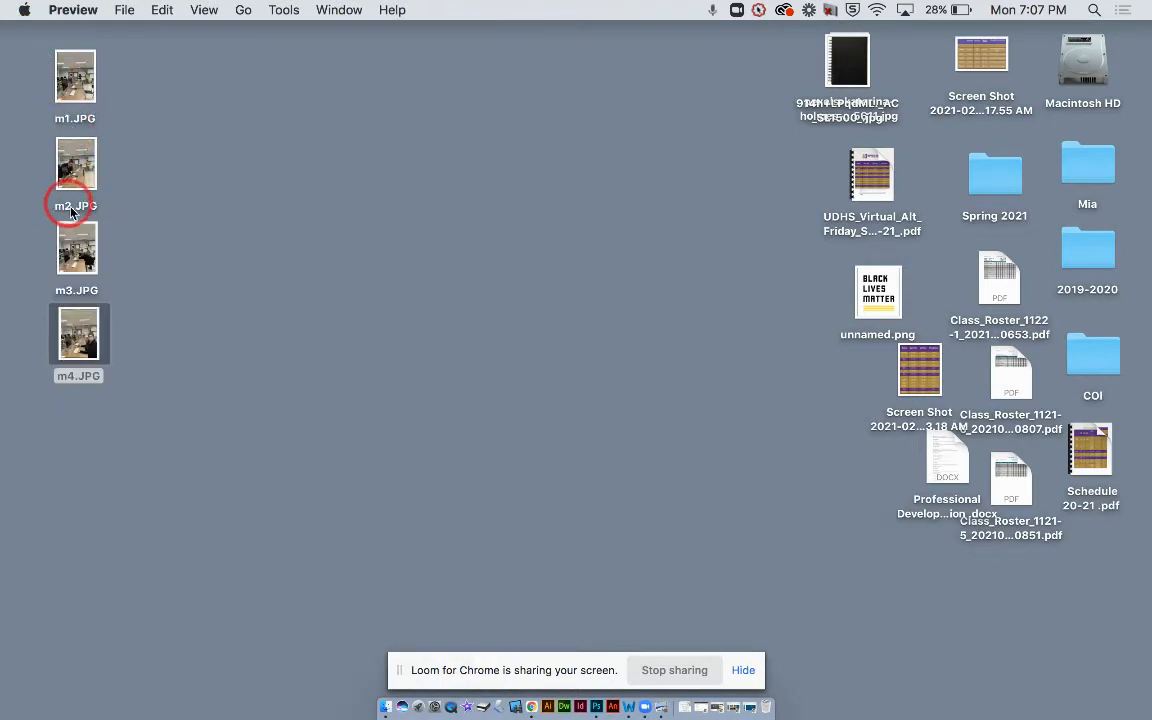
left_click(160, 365)
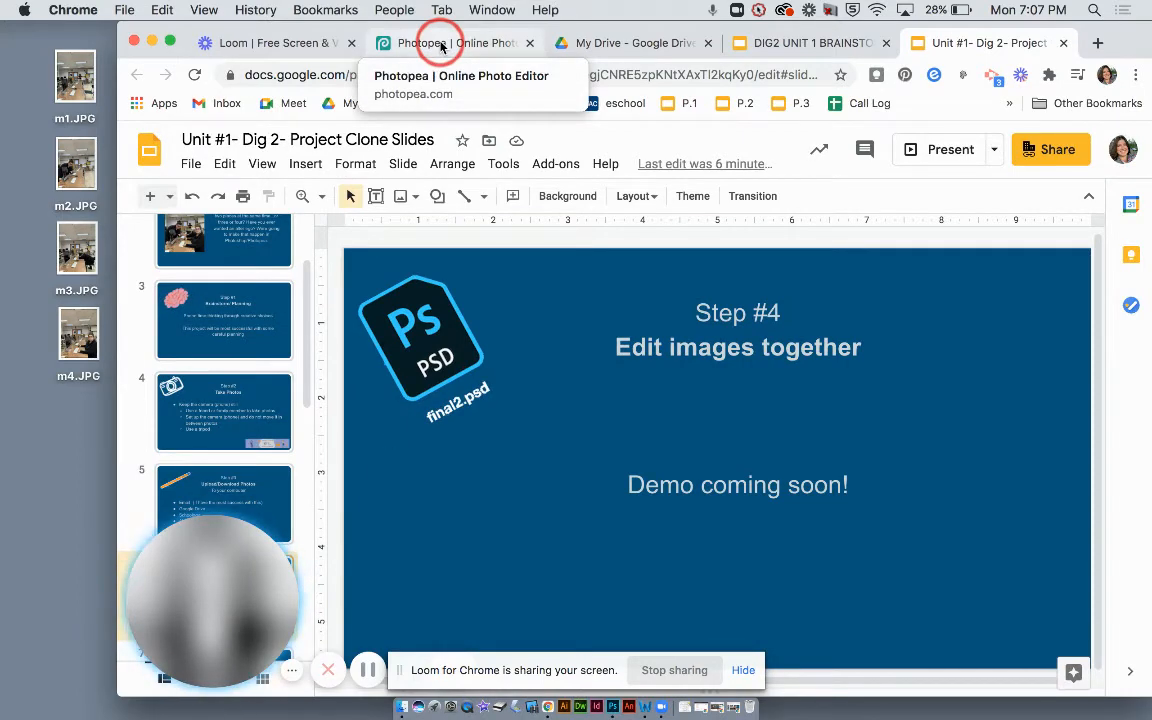
Step: Open m1.JPG from the Desktop as a new Photopea document
left_click(445, 43)
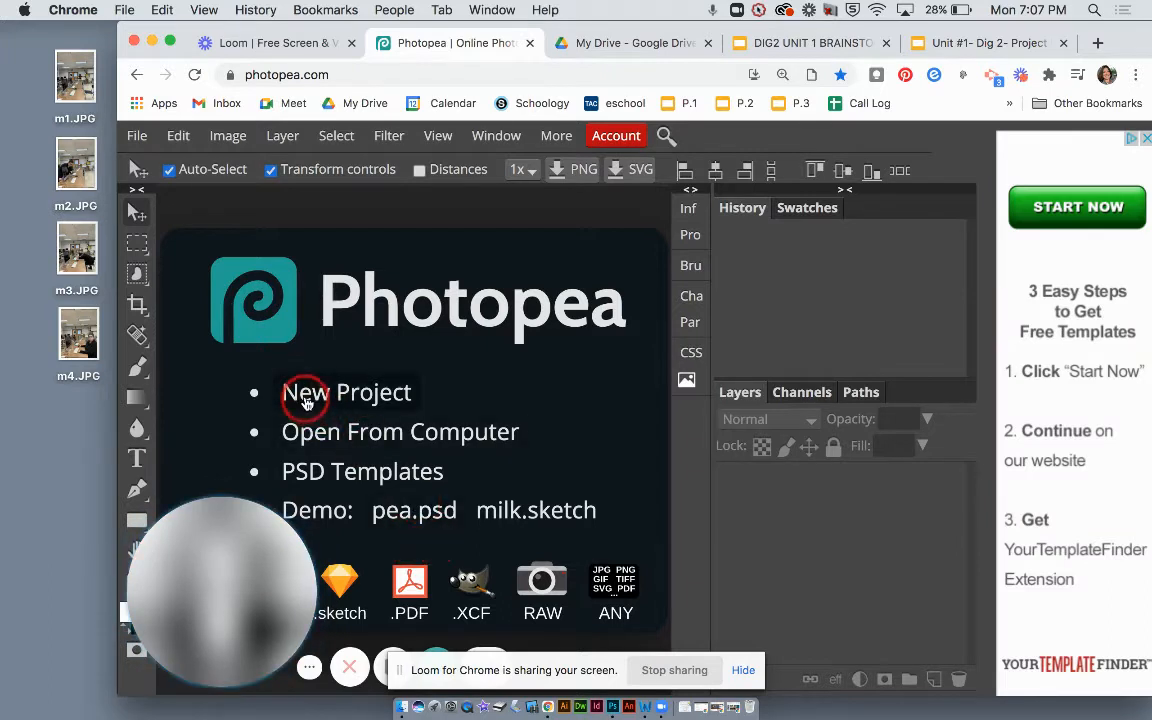
mouse_move(405, 413)
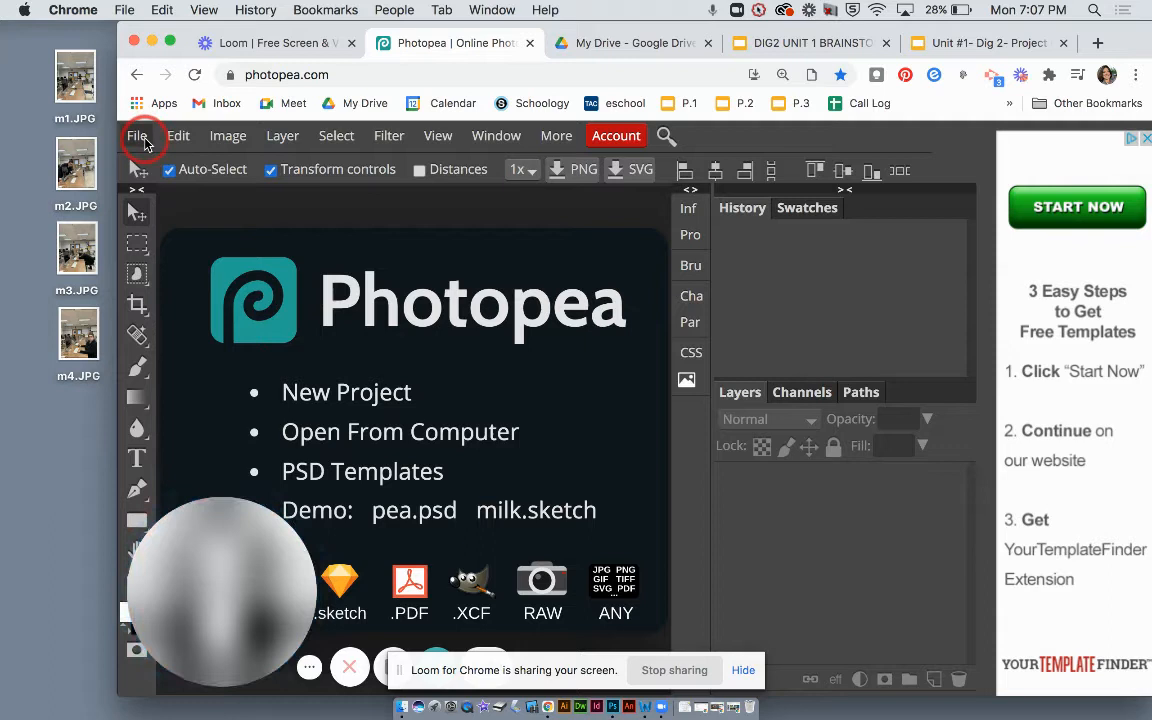
left_click(137, 135)
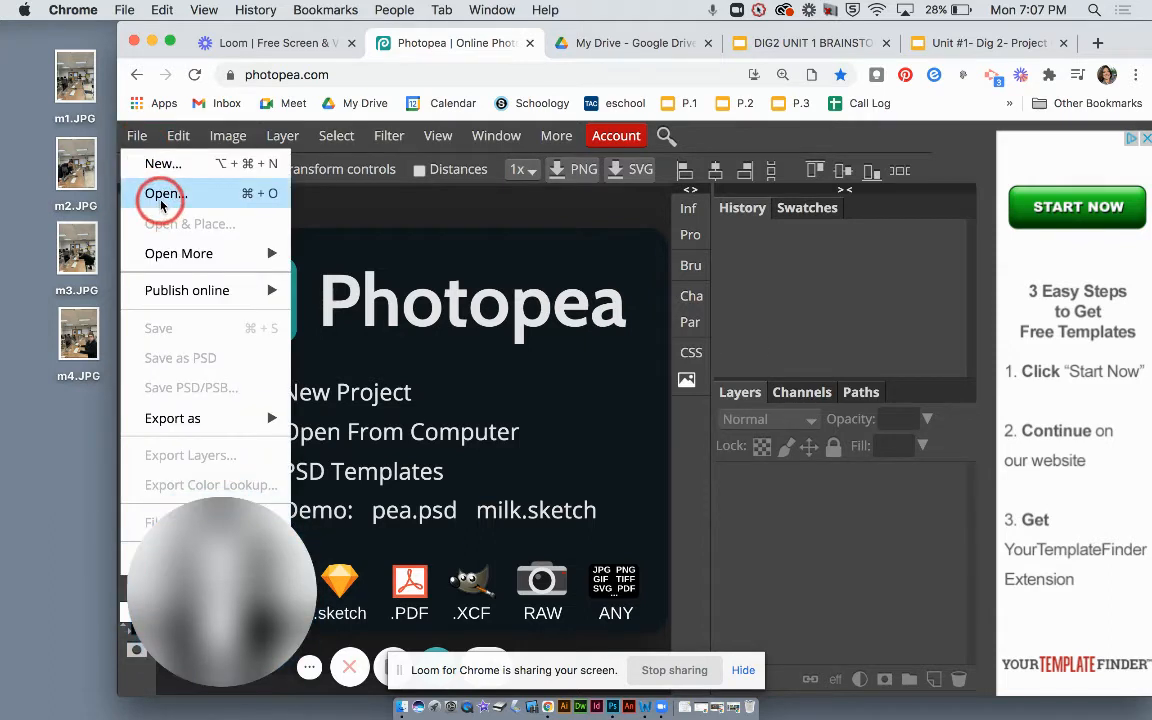
left_click(163, 193)
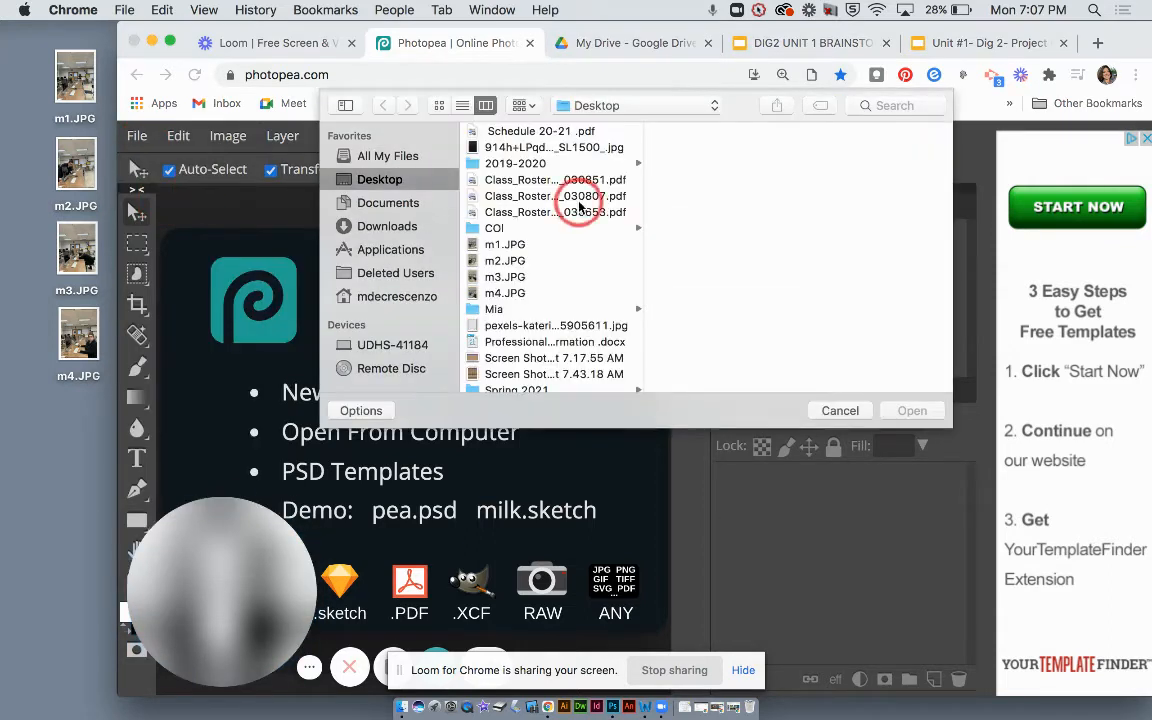
left_click(505, 244)
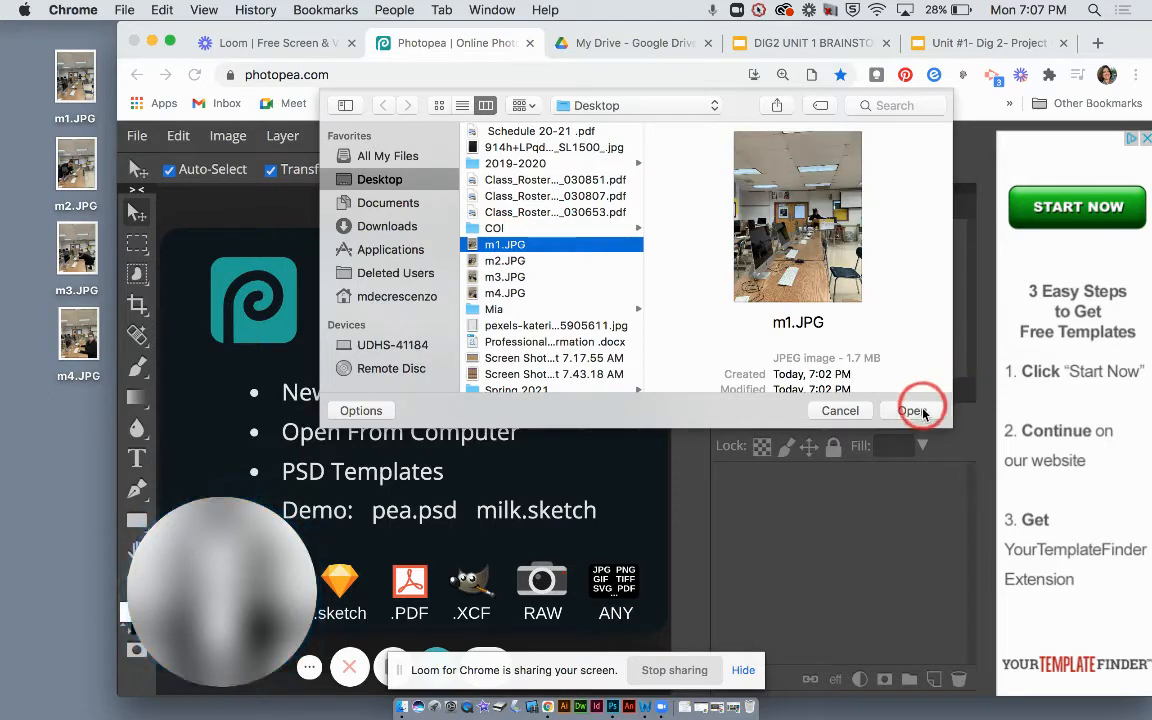
left_click(911, 410)
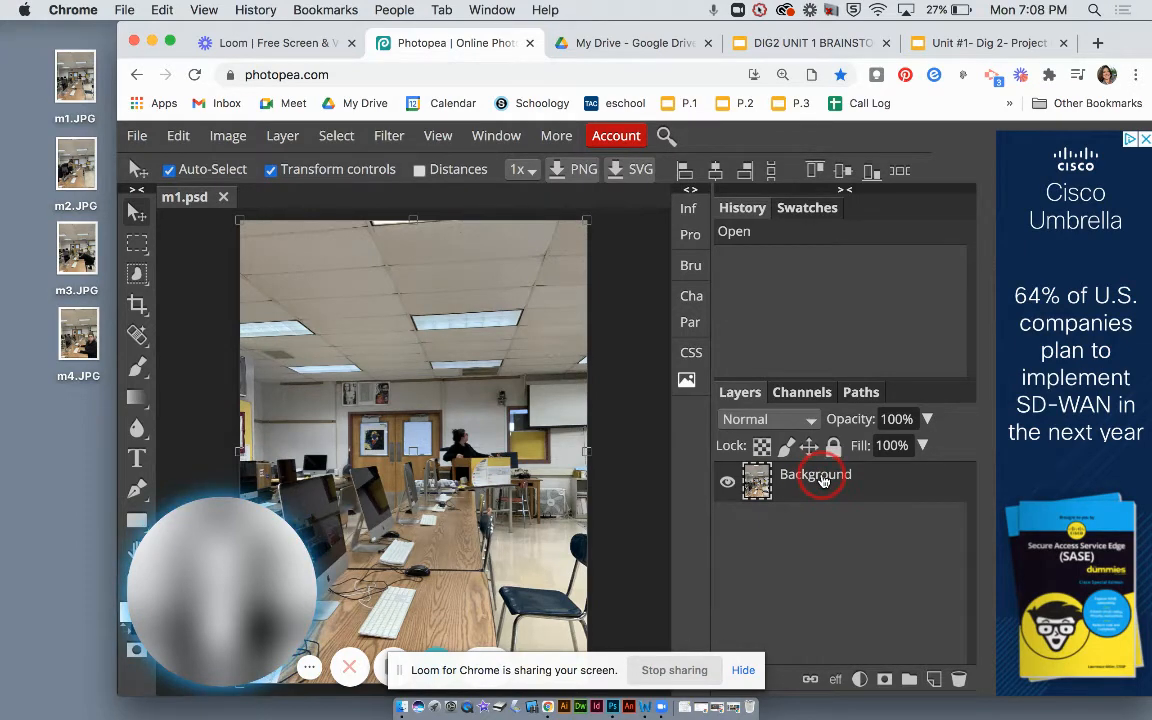
Step: Place m2, m3 and m4 as stacked layers above the m1 background
left_click(77, 164)
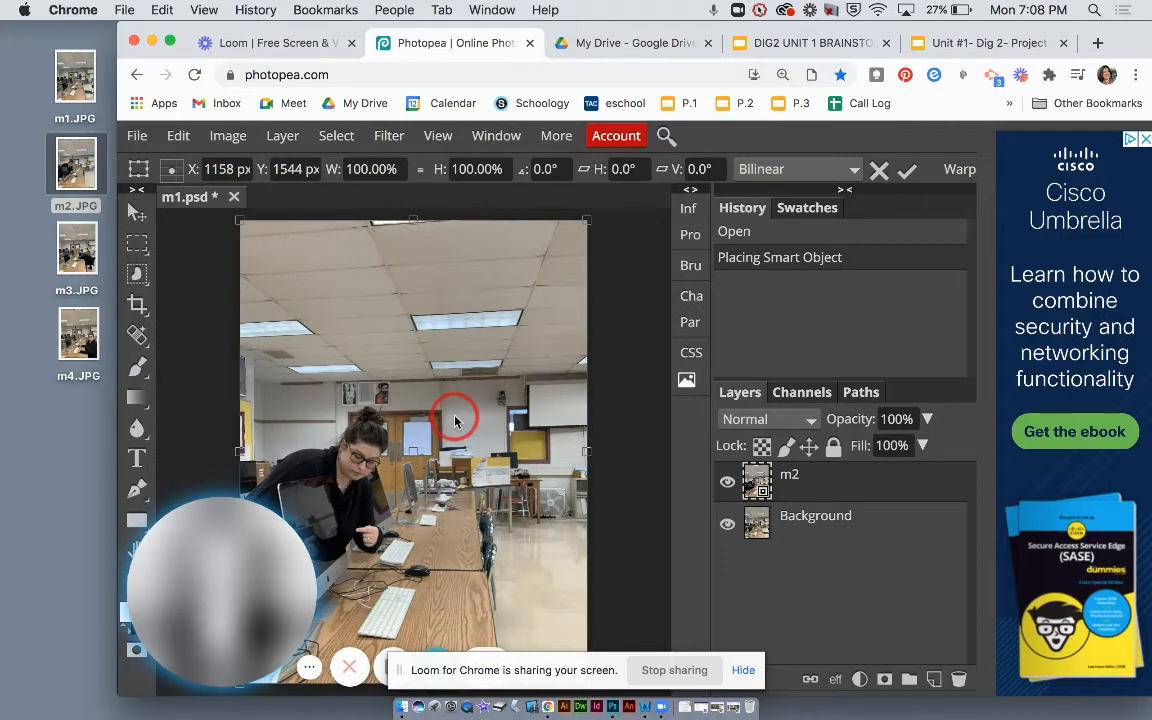
mouse_move(485, 462)
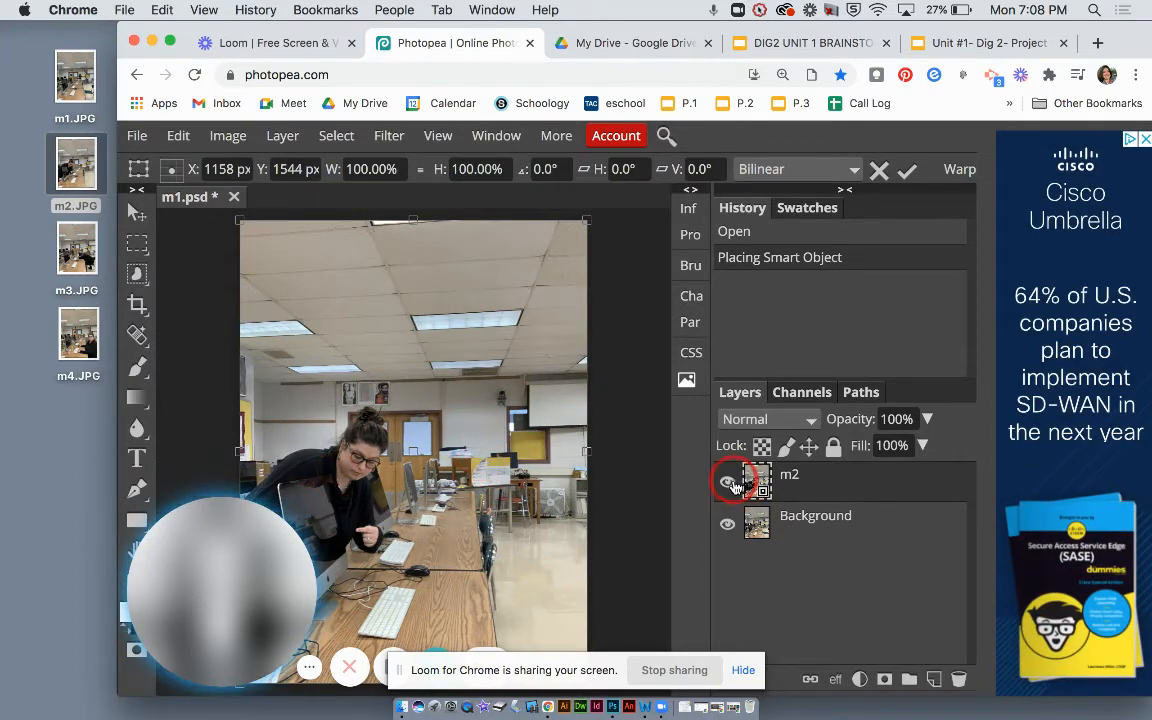
left_click(727, 483)
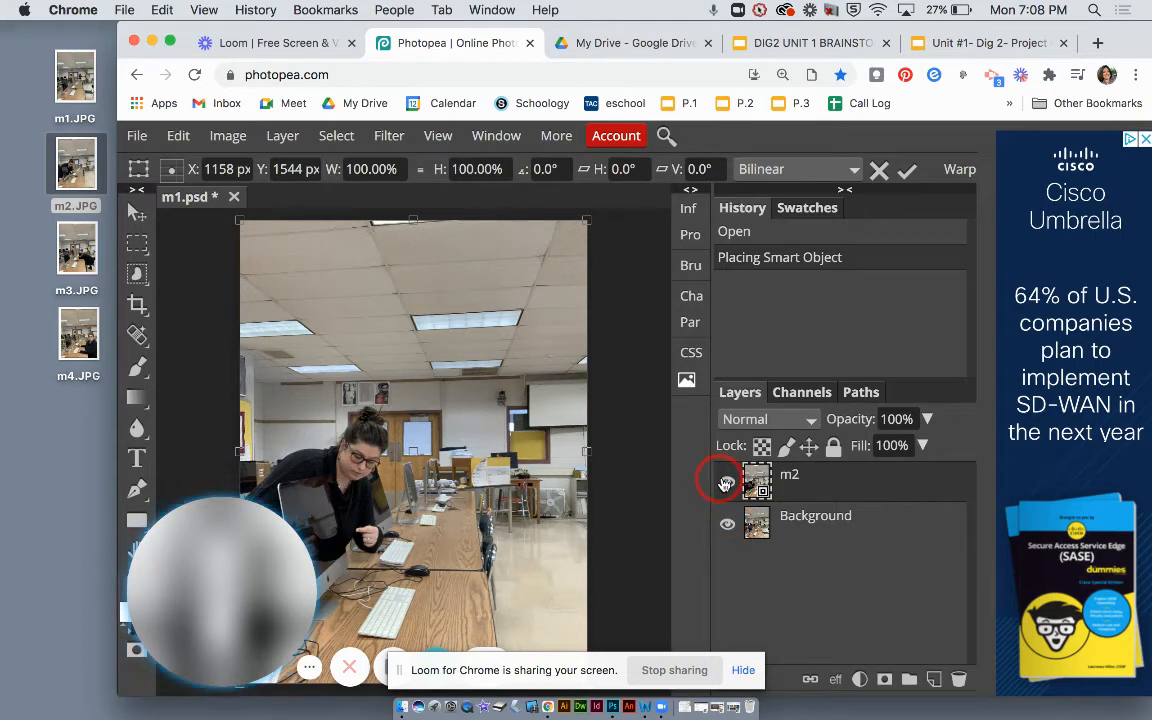
left_click(906, 169)
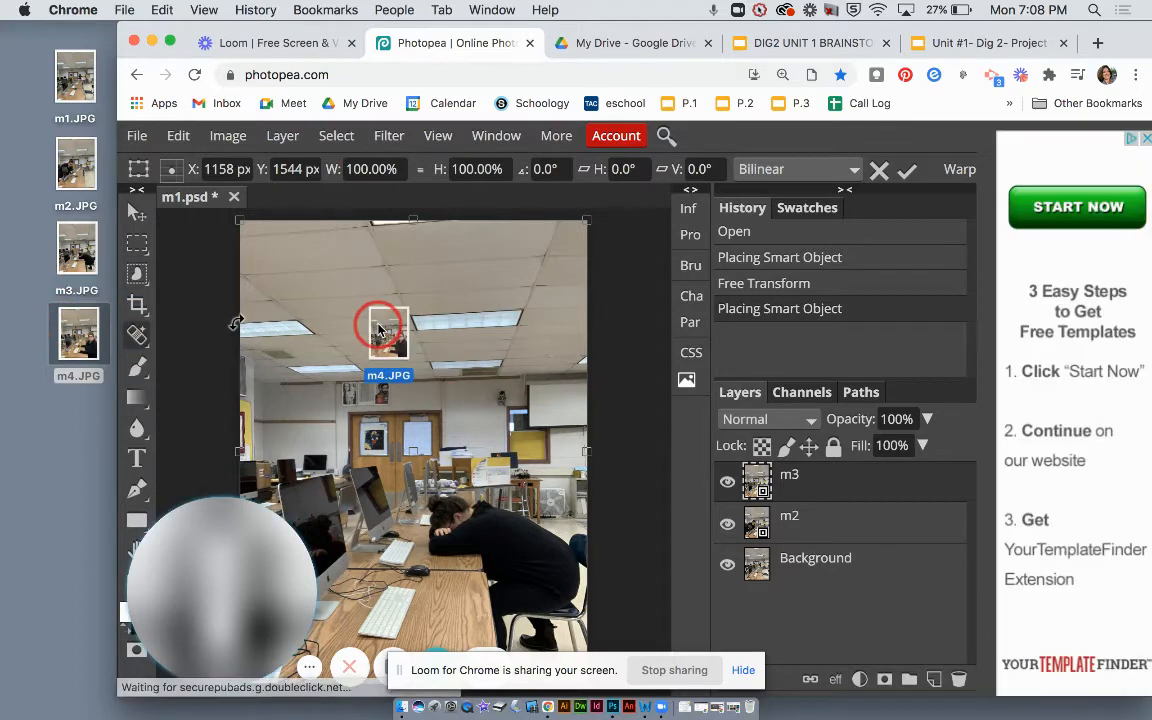
left_click(907, 169)
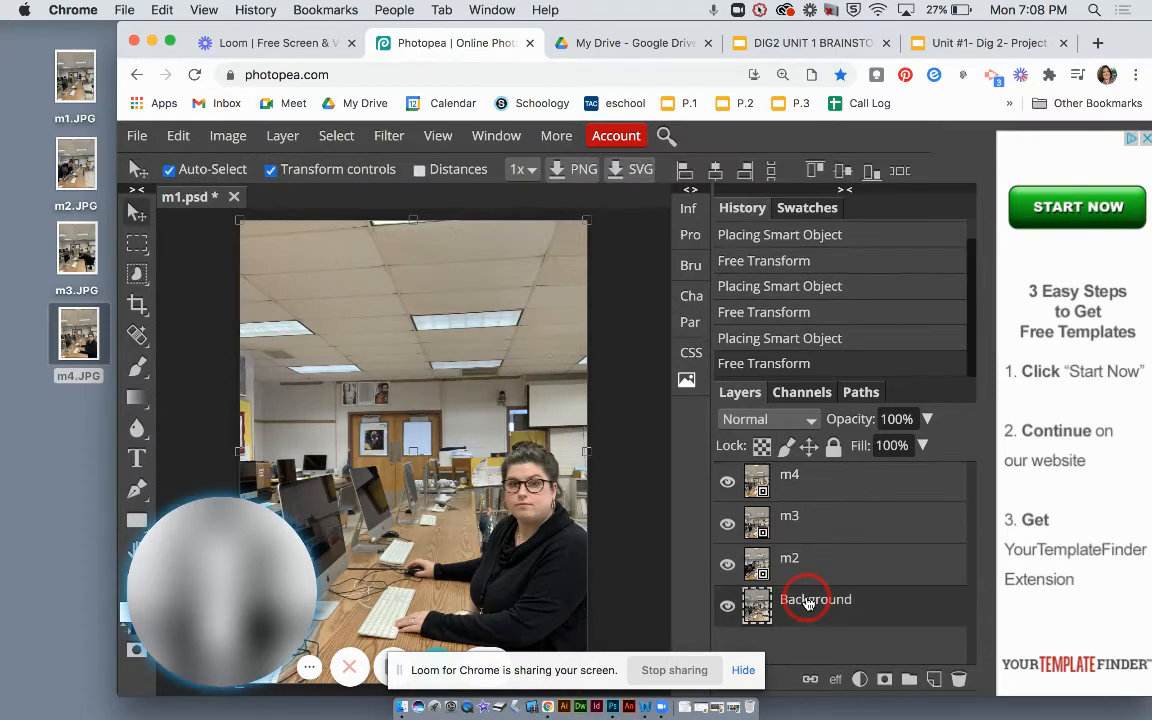
Step: Rename the Background layer to m1 and hide the upper layers
double_click(815, 598)
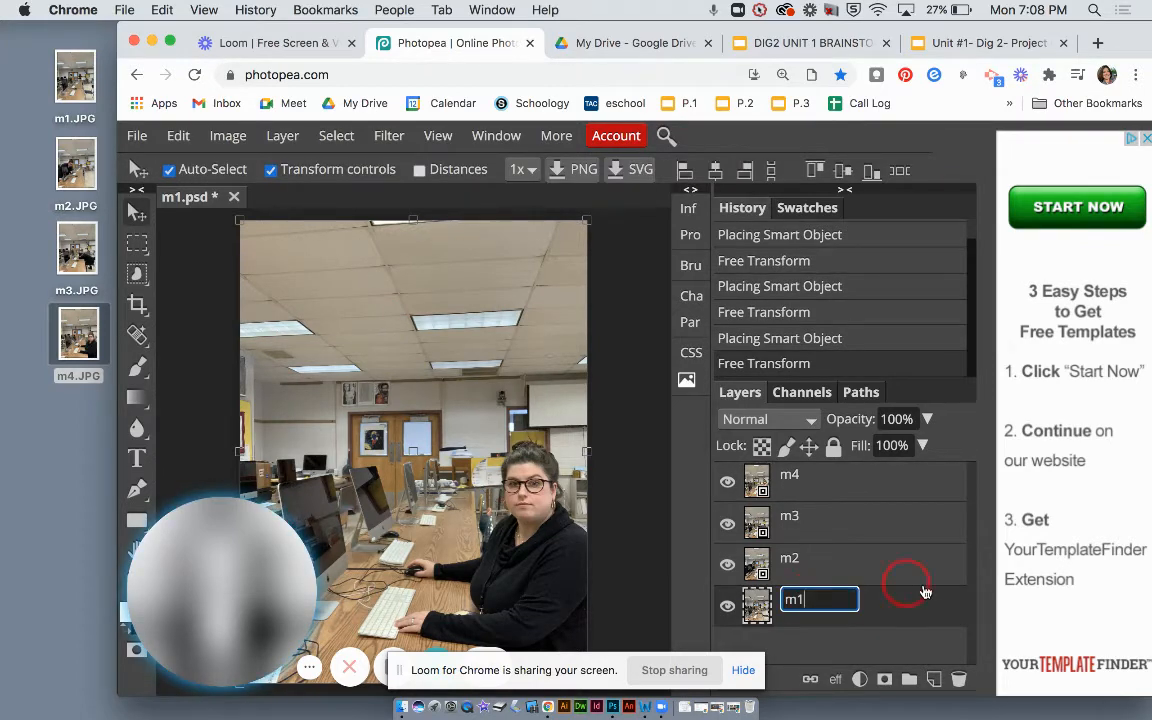
key("Return")
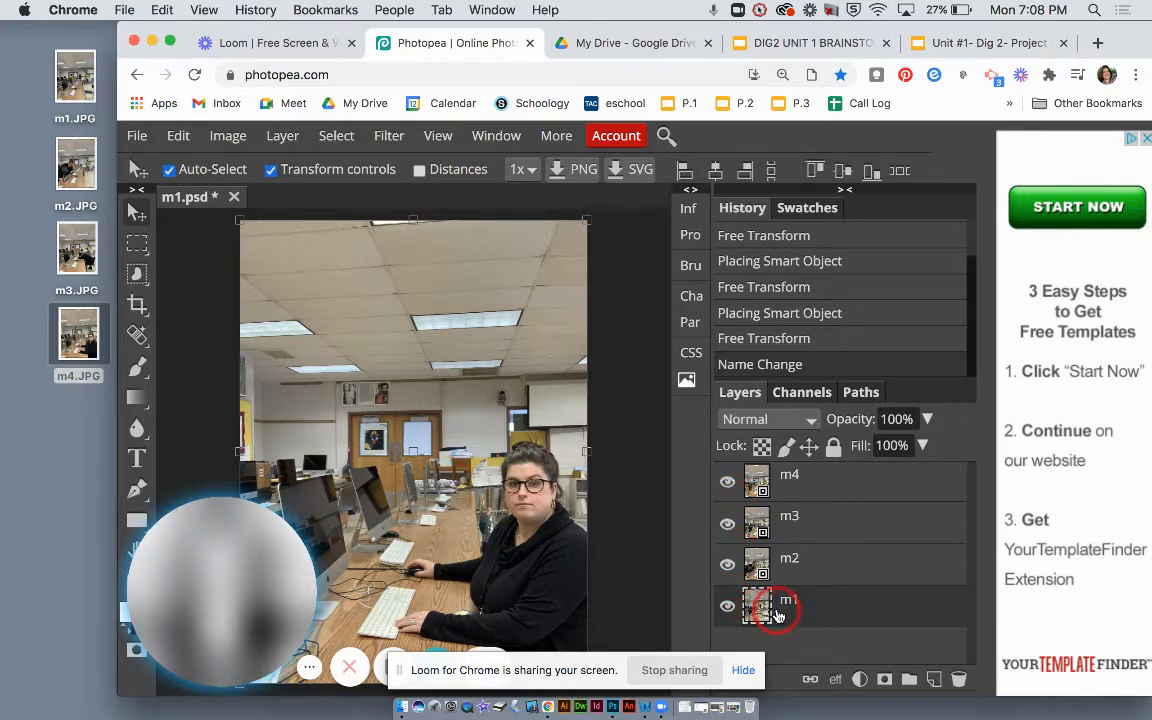
left_click(789, 557)
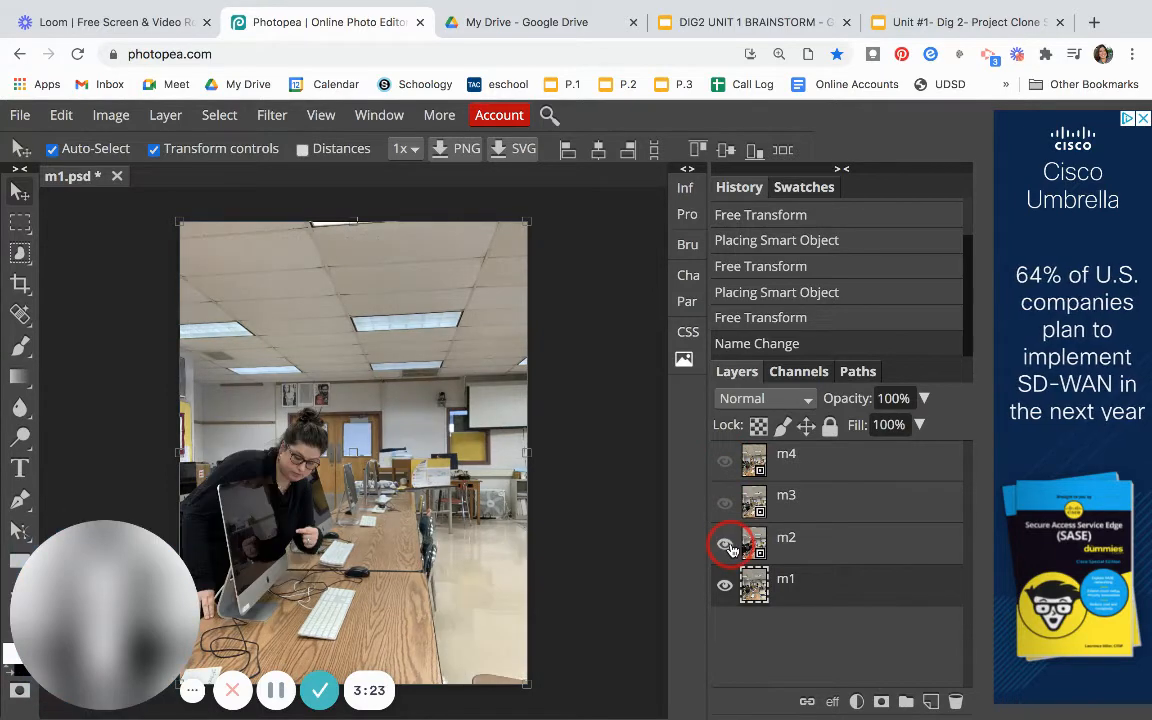
left_click(724, 541)
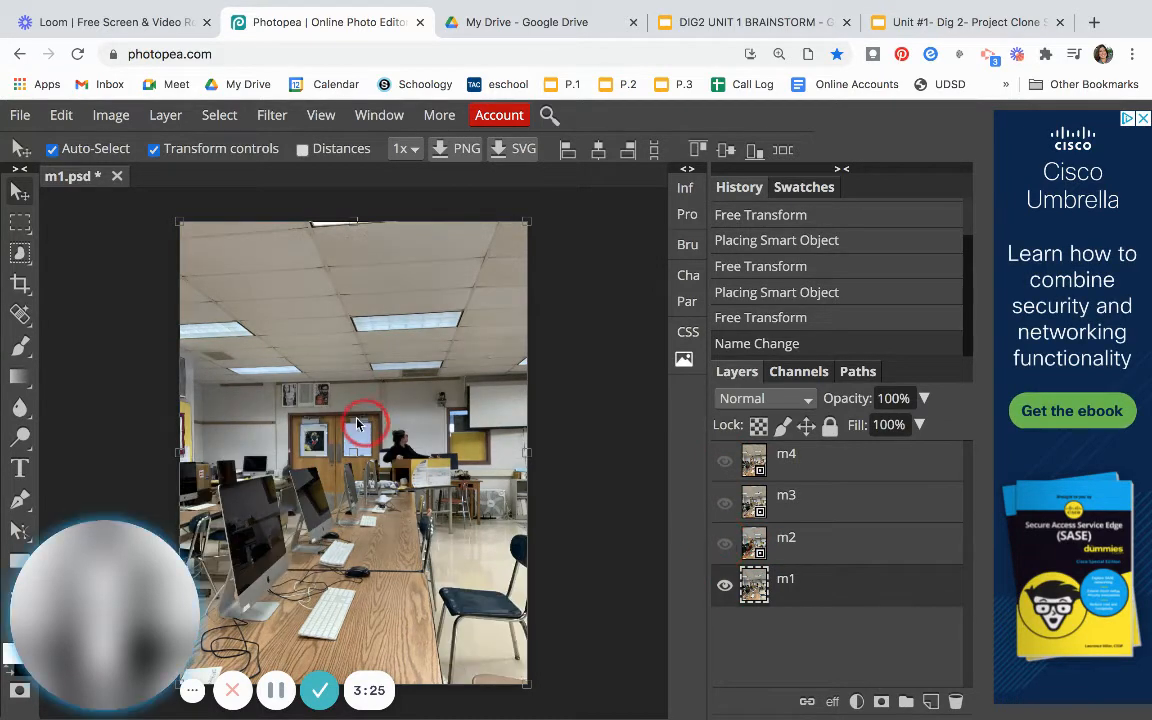
Step: Show layer m2 again and give it a blank raster mask
left_click(725, 540)
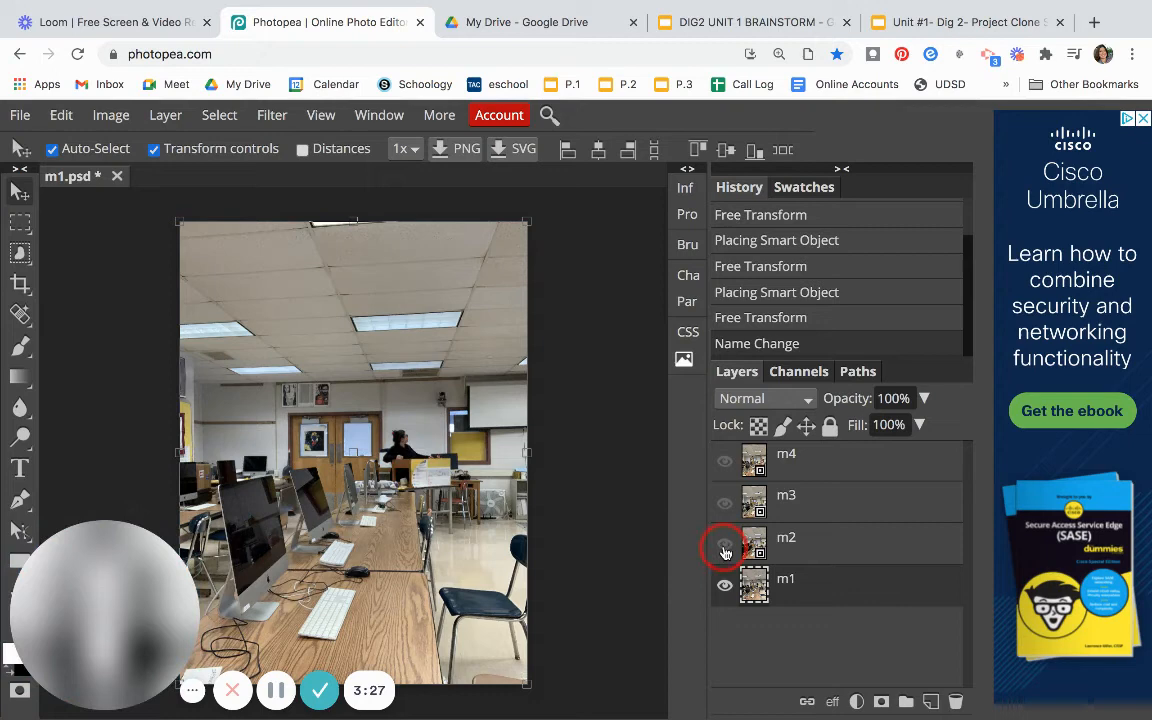
left_click(725, 543)
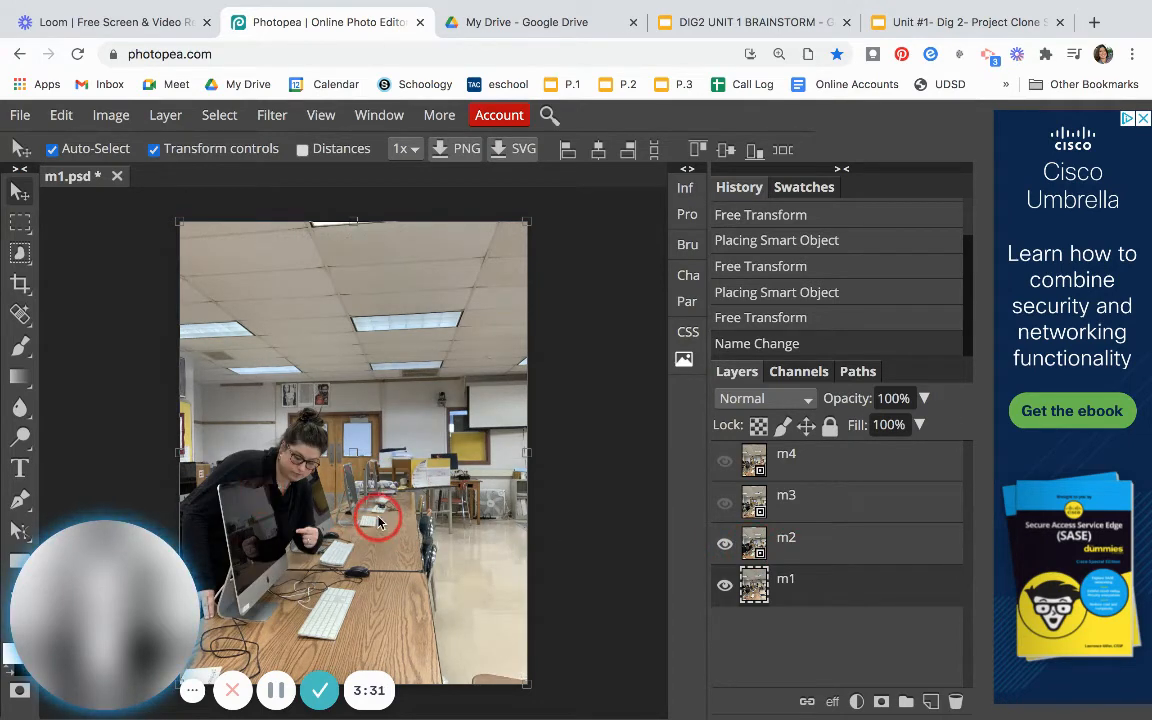
left_click(786, 537)
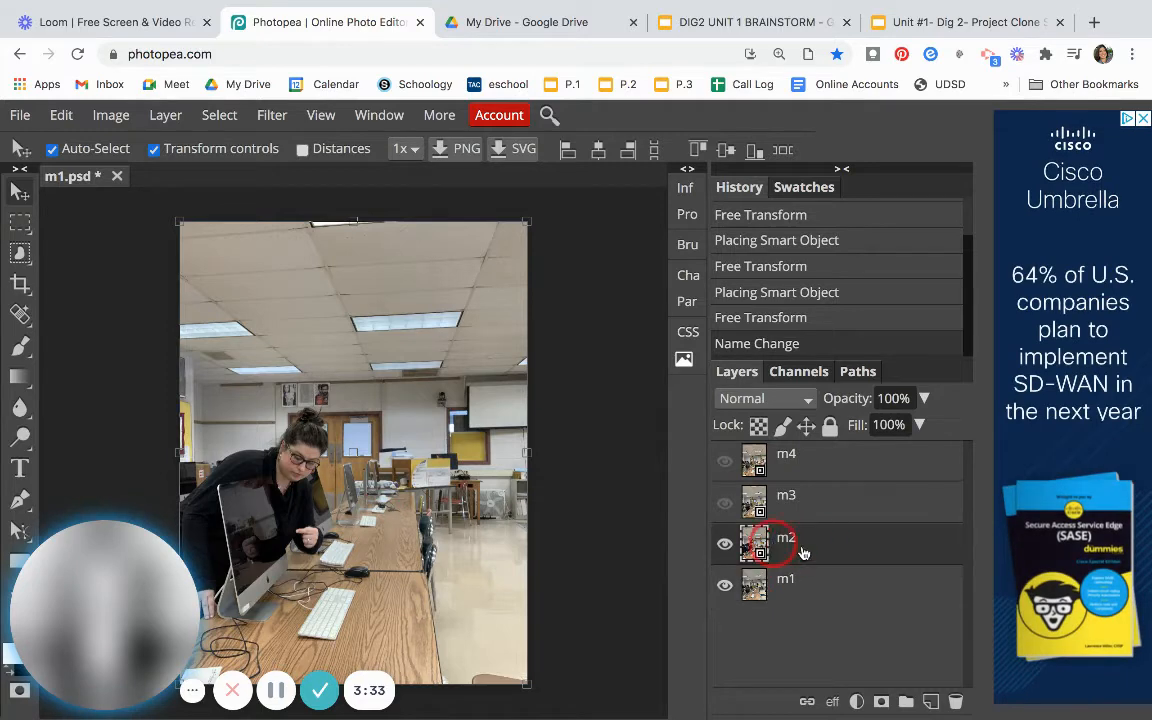
left_click(881, 701)
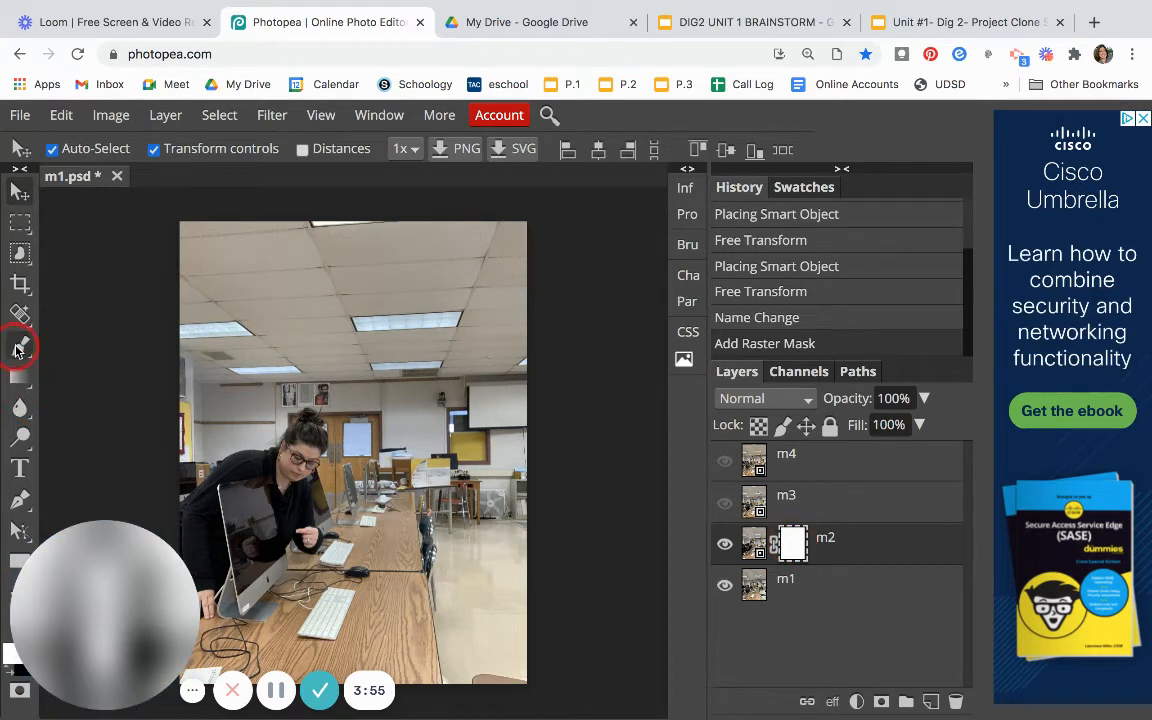
Step: Set the Brush to 21 px with soft 9% hardness for painting m2's mask
left_click(20, 347)
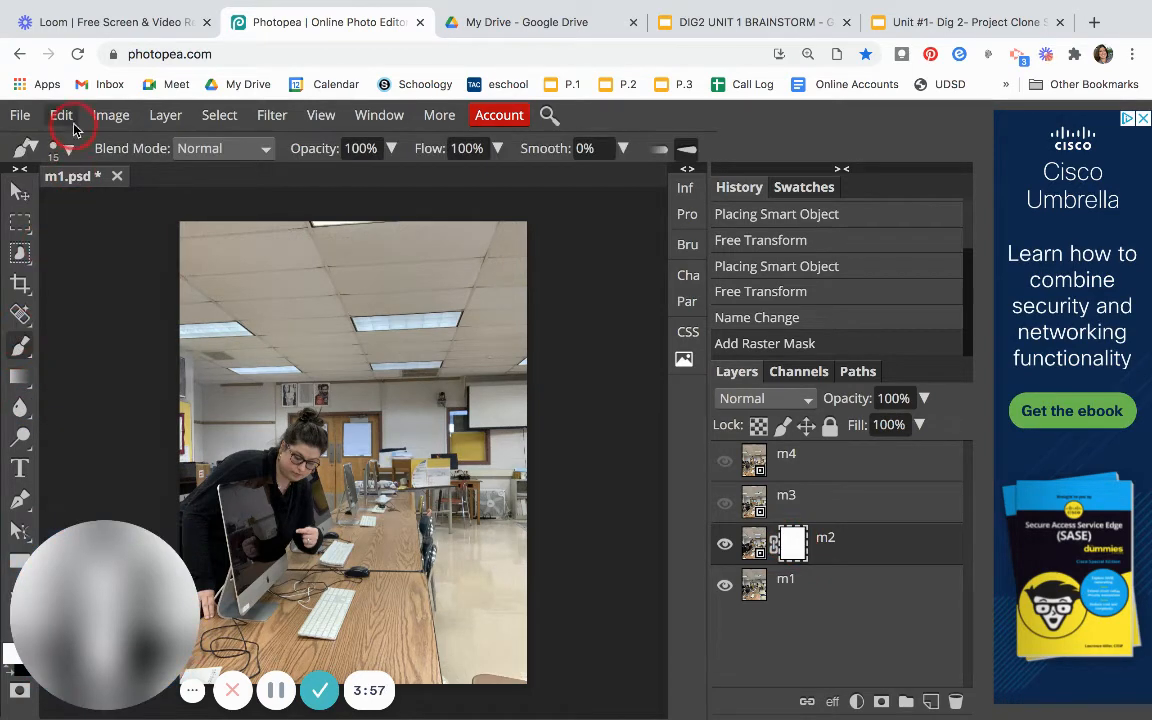
left_click(73, 148)
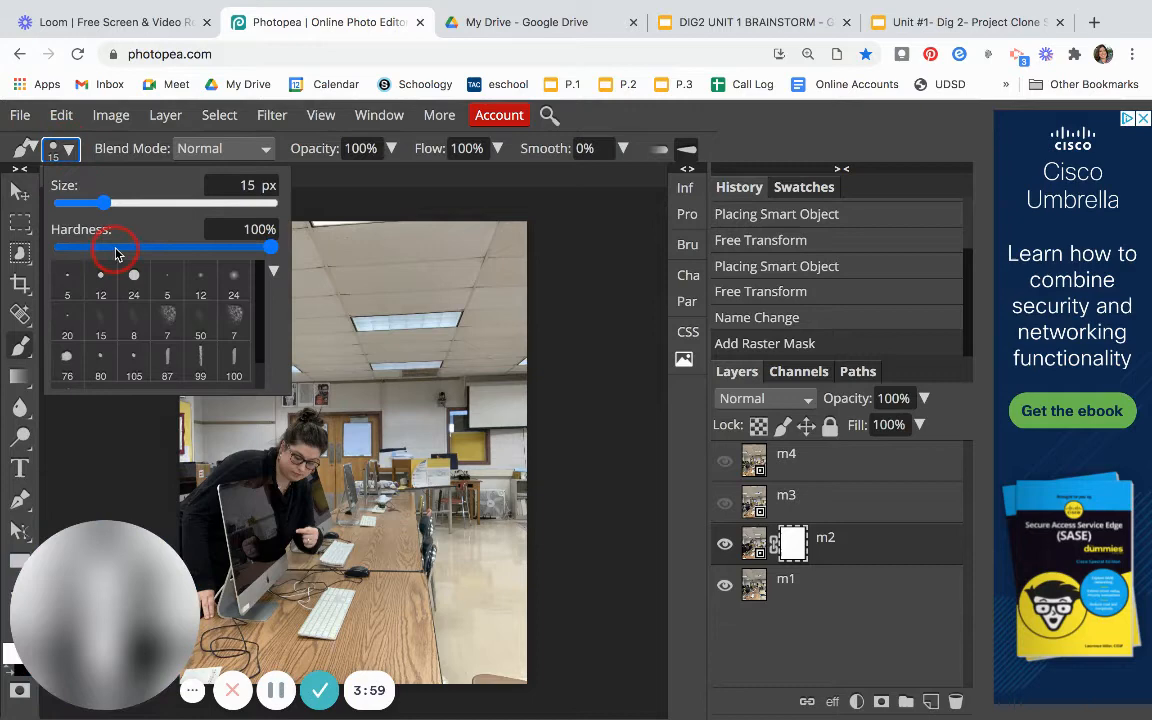
left_click_drag(267, 247, 80, 247)
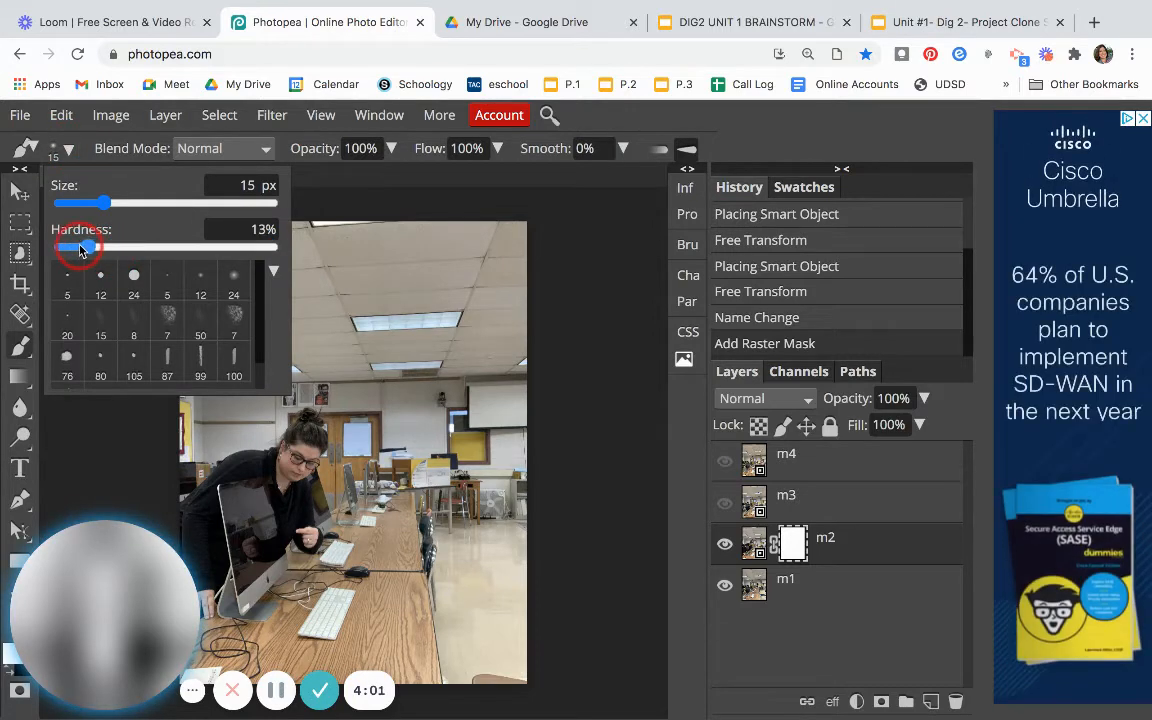
left_click_drag(90, 203, 108, 203)
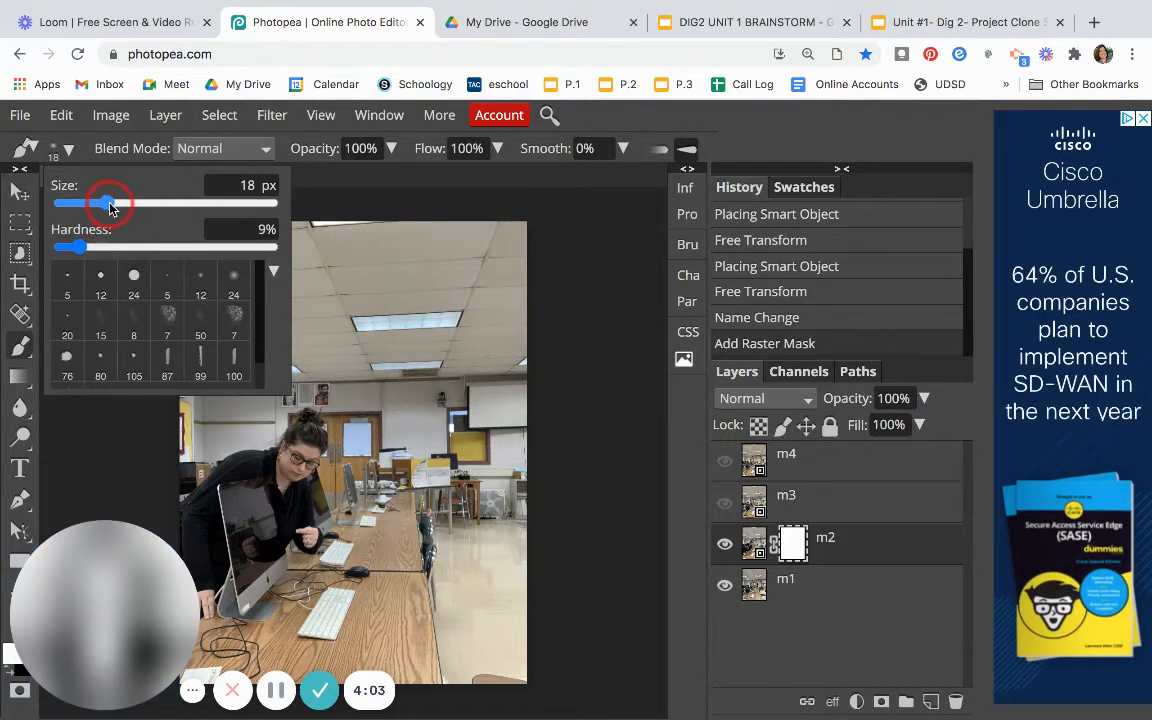
left_click_drag(105, 204, 85, 204)
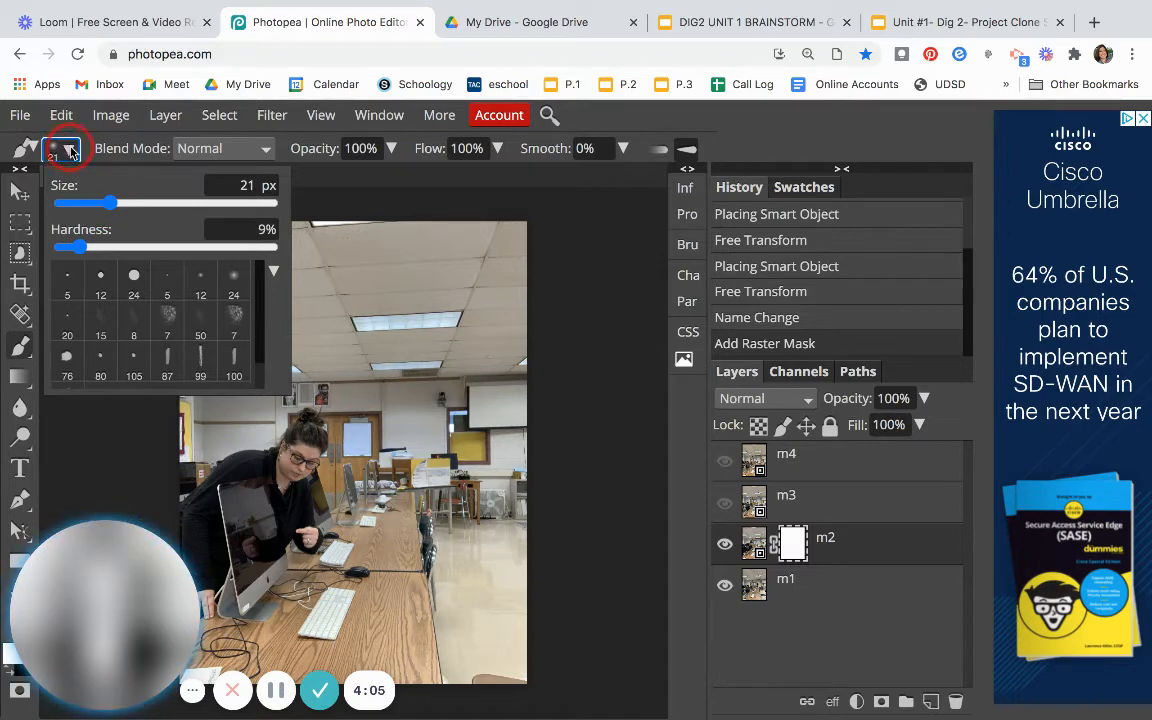
mouse_move(410, 347)
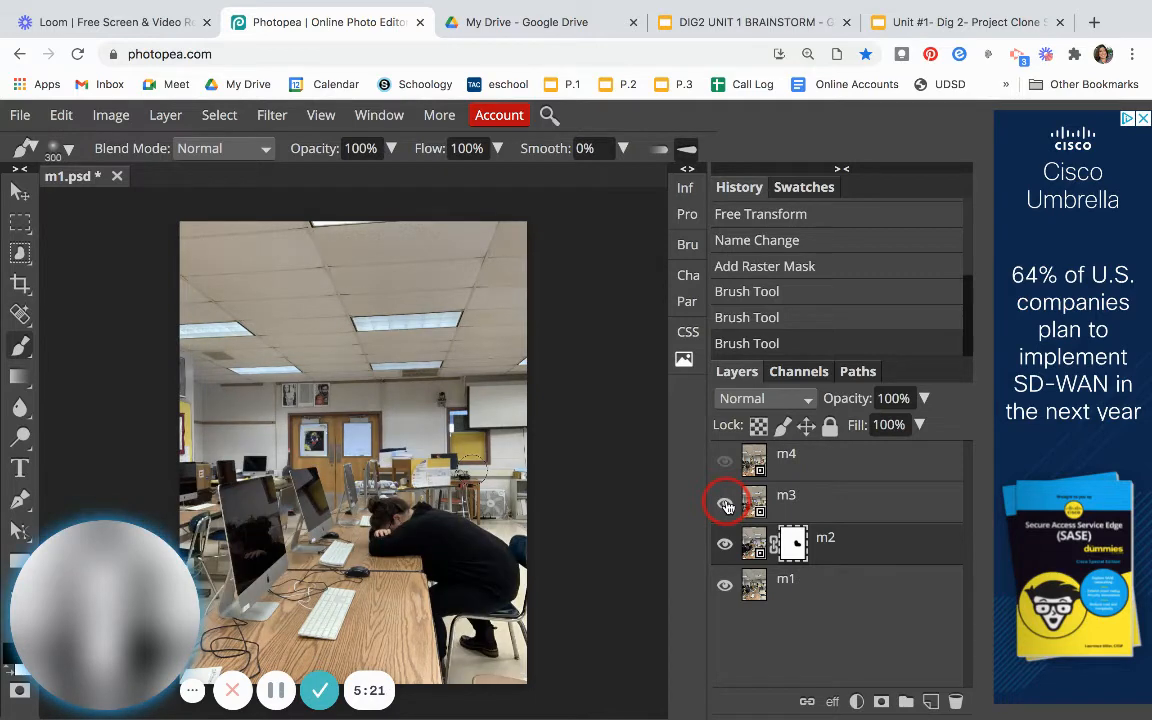
Step: Add a mask to layer m3 and paint black to reveal the leaning person
left_click(724, 503)
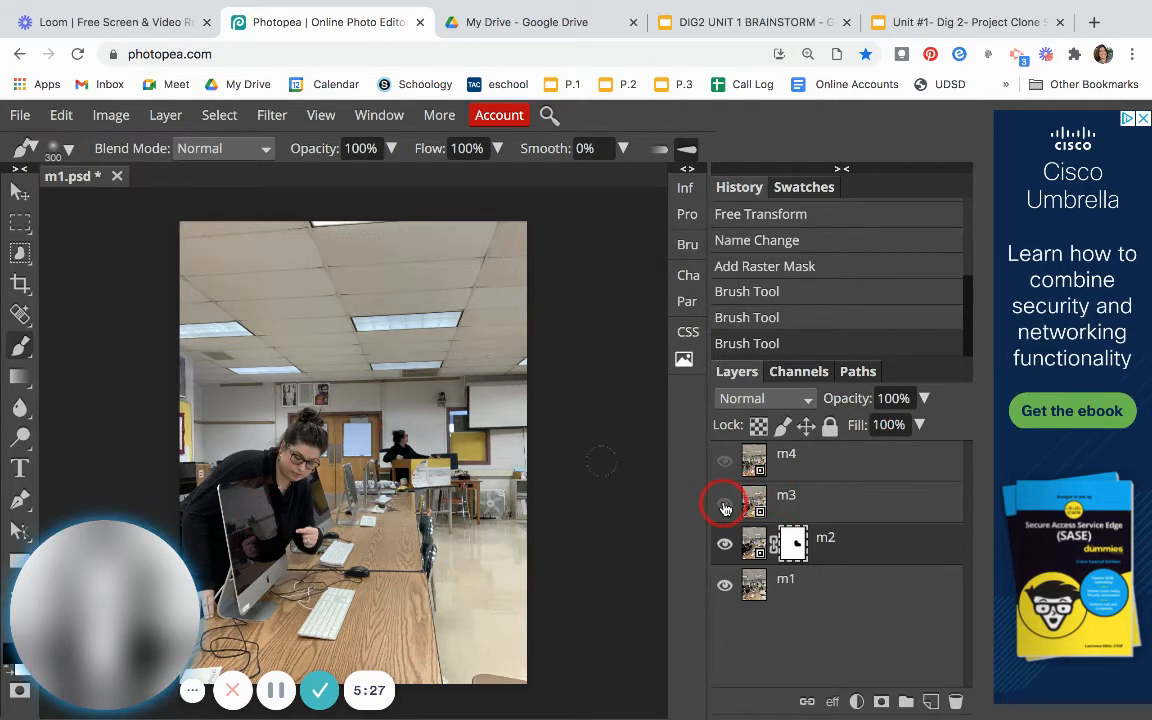
left_click(725, 495)
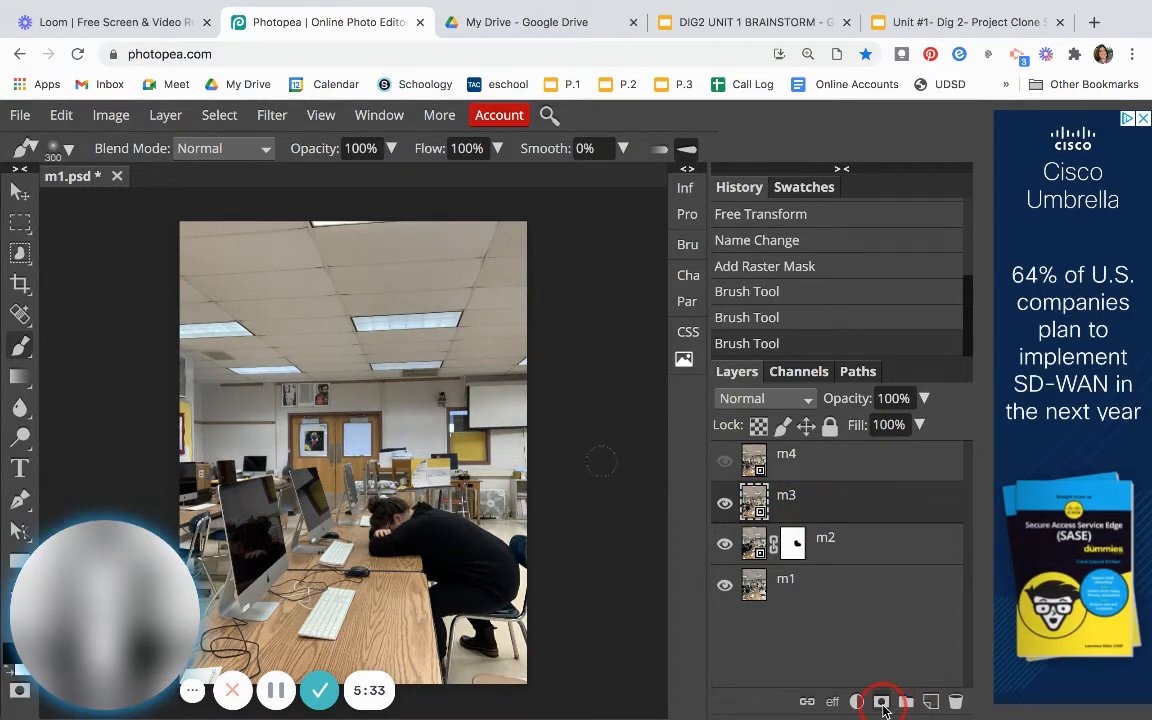
left_click(881, 701)
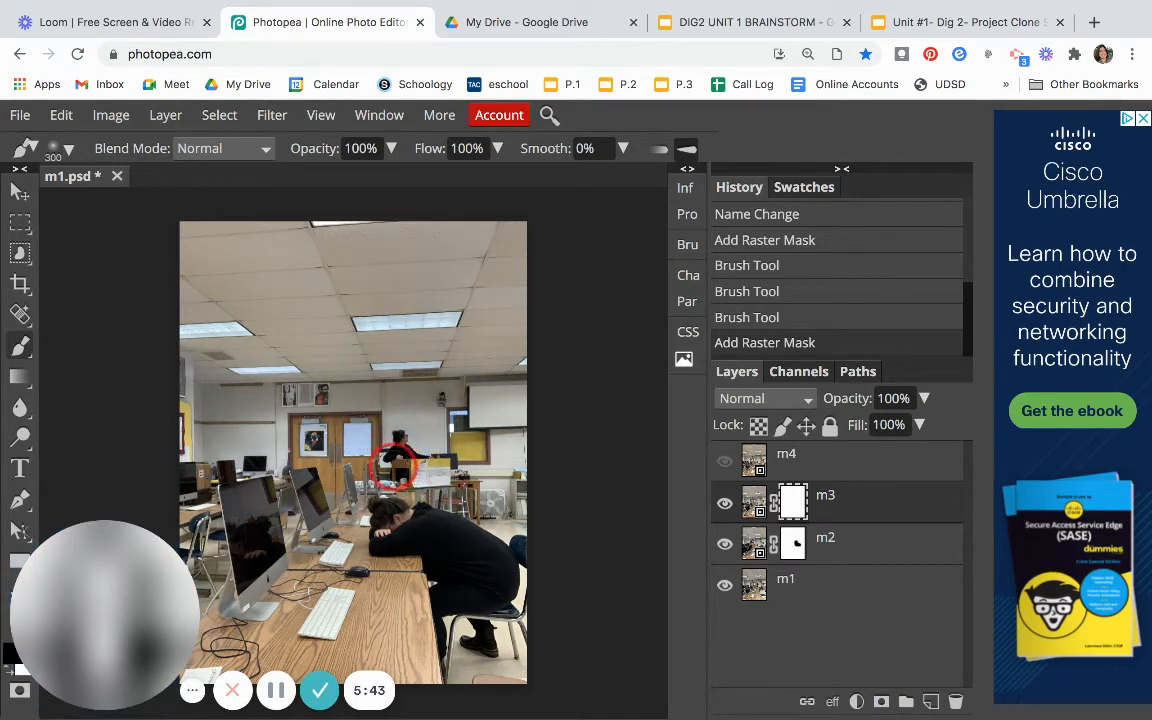
left_click(238, 455)
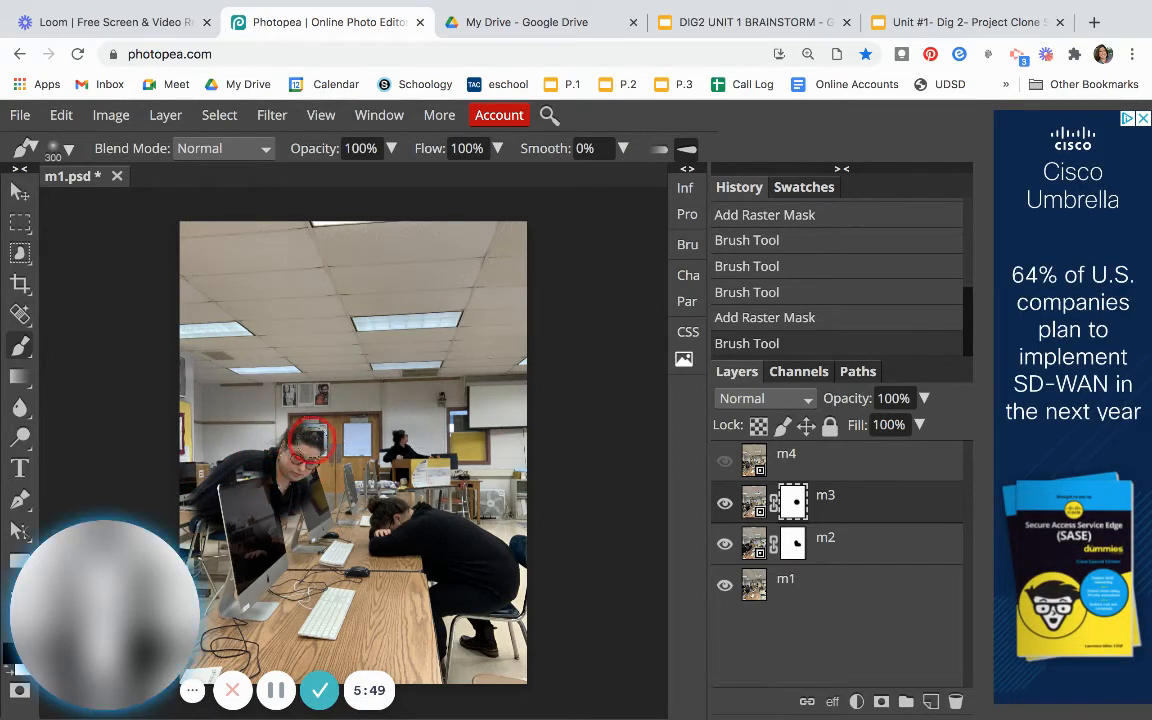
left_click_drag(315, 440, 290, 525)
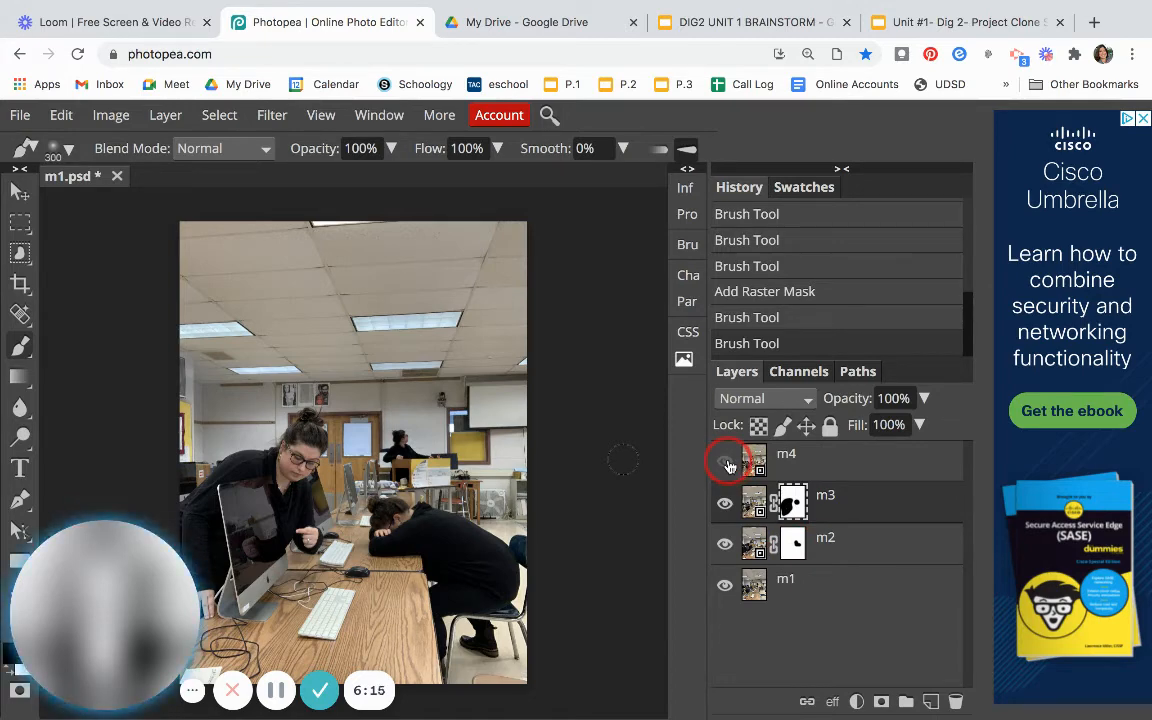
Step: Show layer m4, add a mask and paint black to reveal the layers beneath
left_click(725, 461)
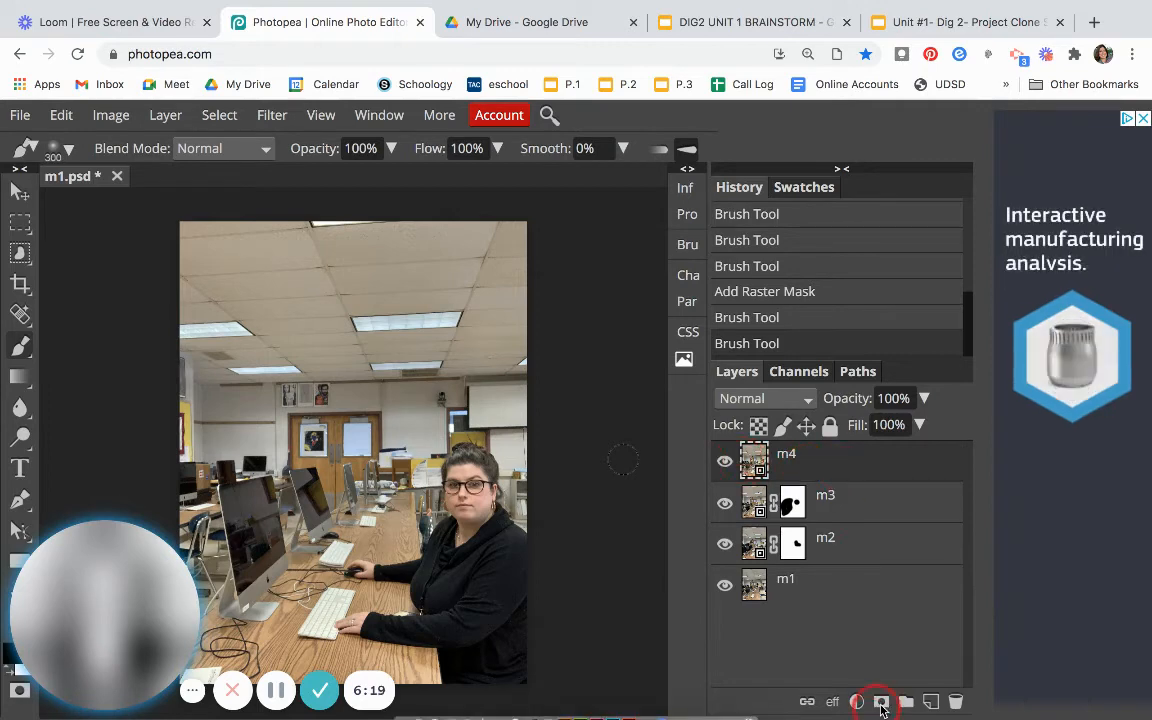
left_click(881, 701)
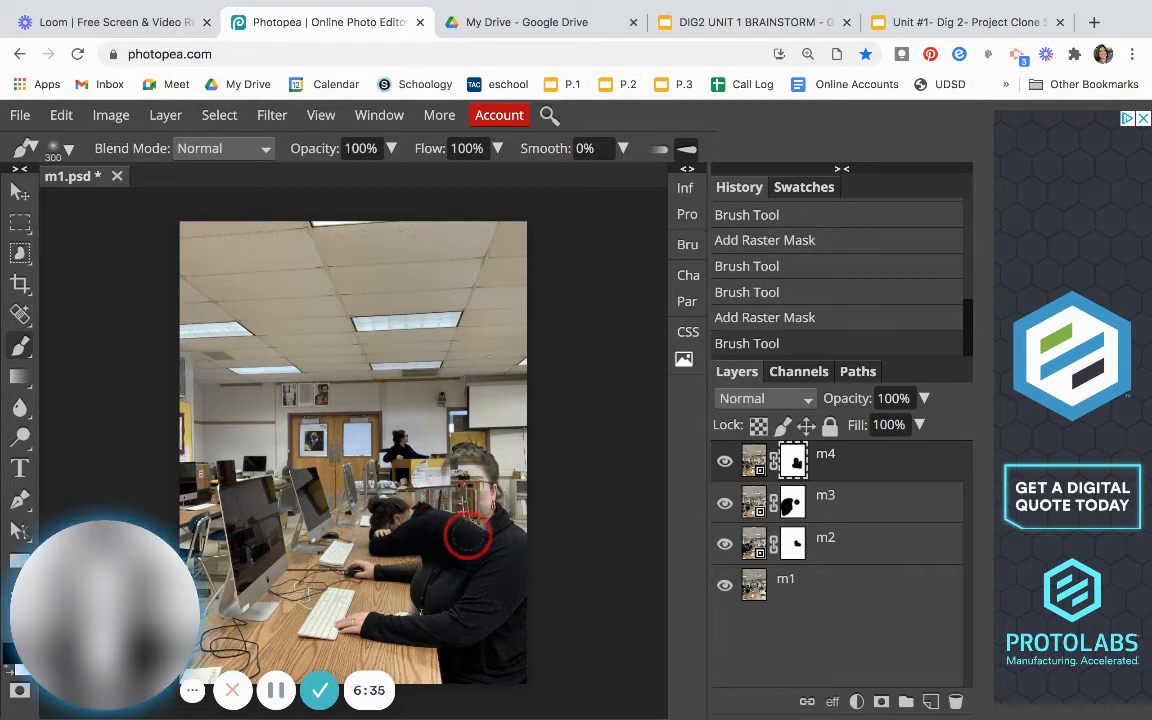
mouse_move(450, 550)
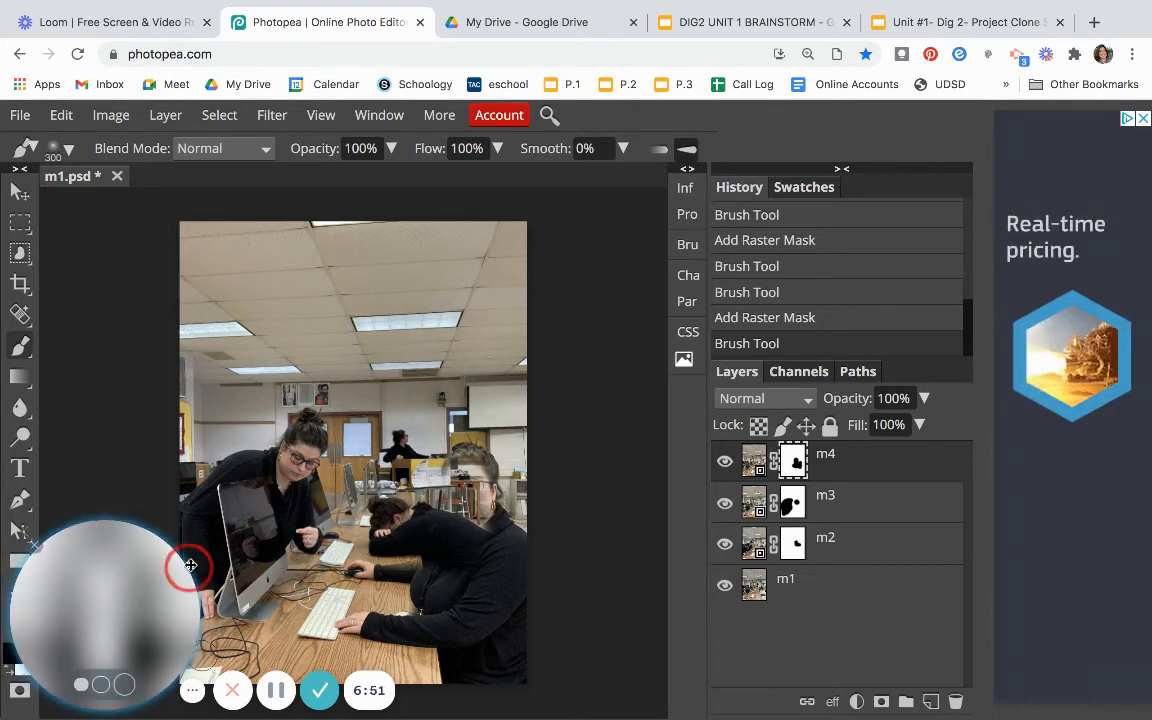
left_click_drag(190, 565, 458, 535)
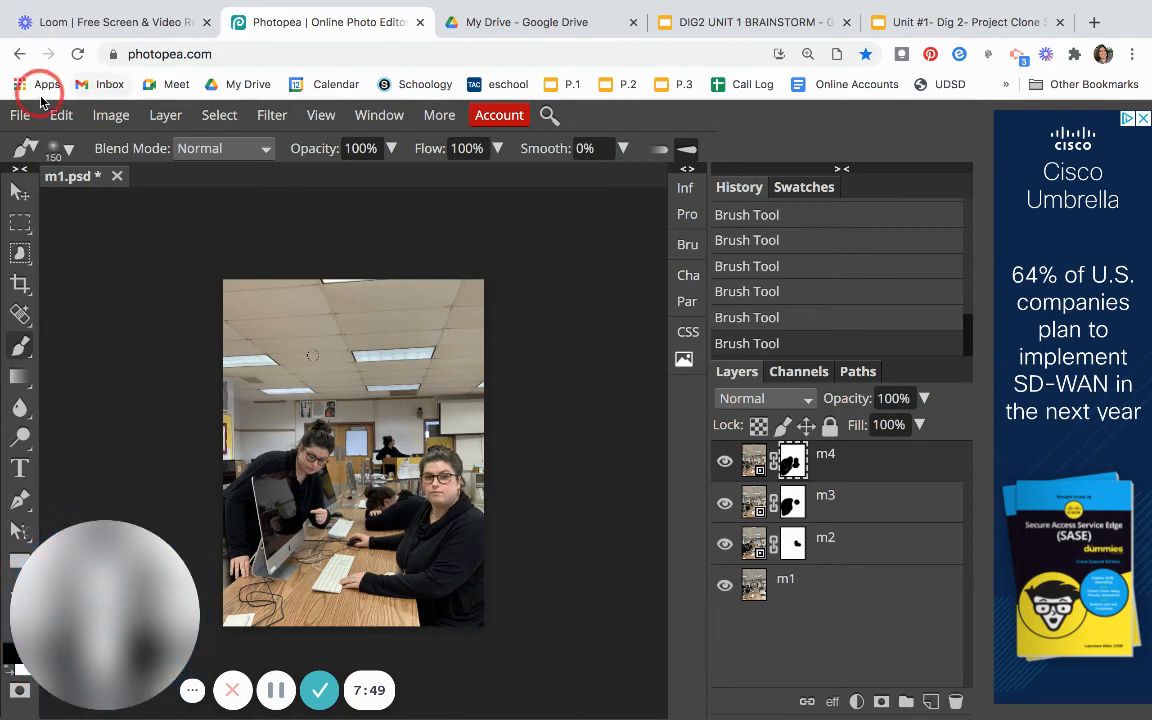
Step: Save the composite as a PSD named Firstname_Unit1project
left_click(19, 114)
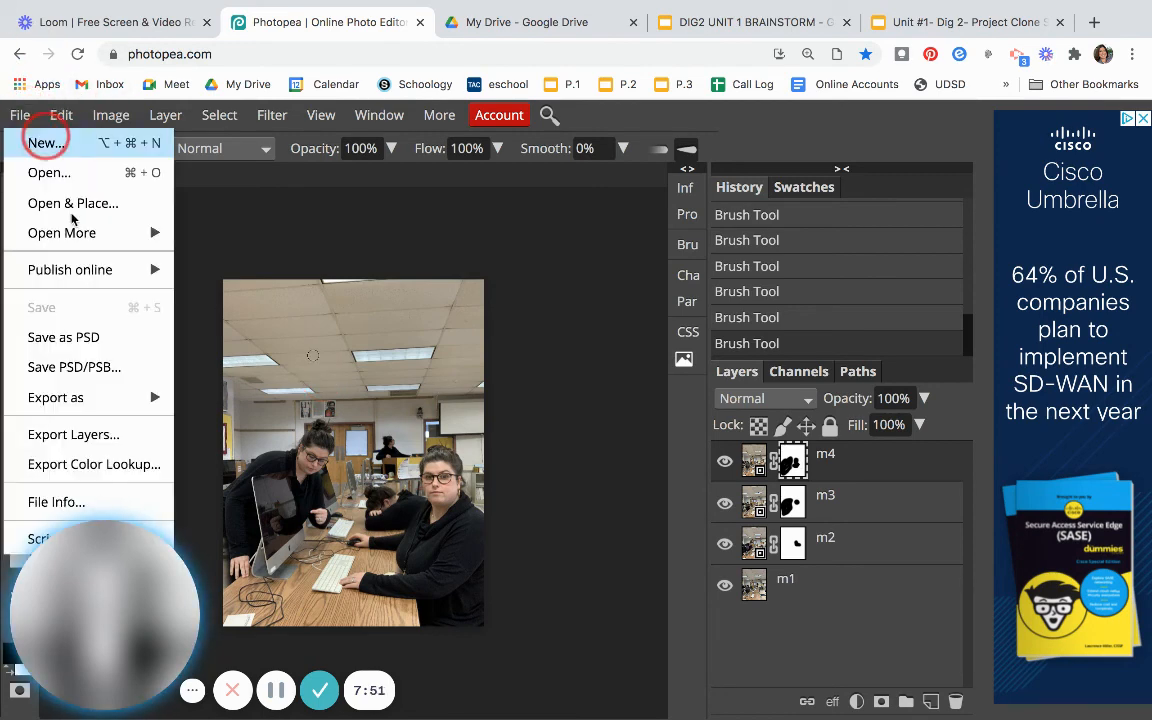
mouse_move(63, 337)
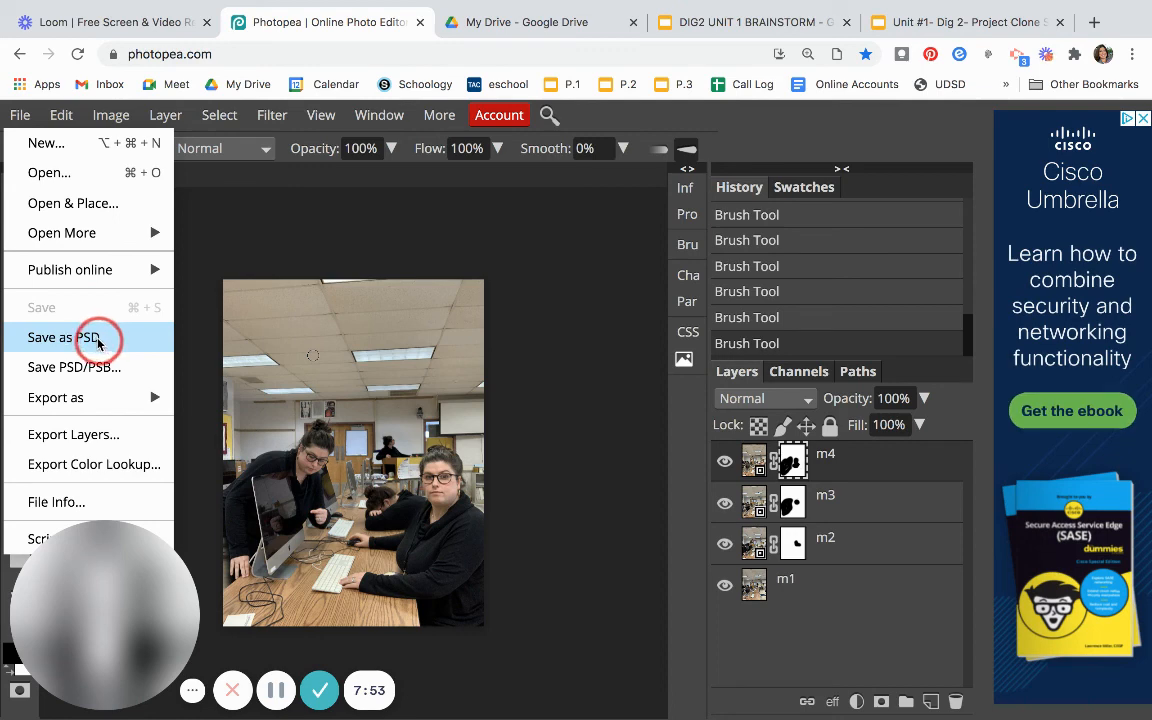
mouse_move(600, 292)
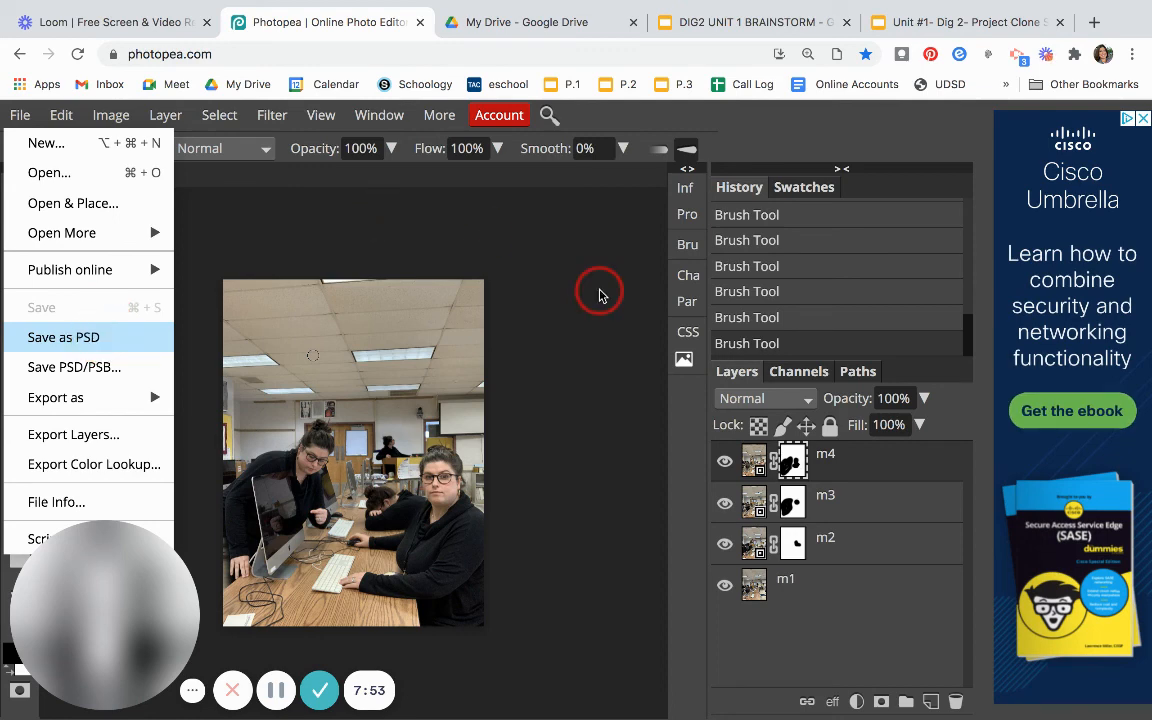
left_click(62, 337)
type("Firstname")
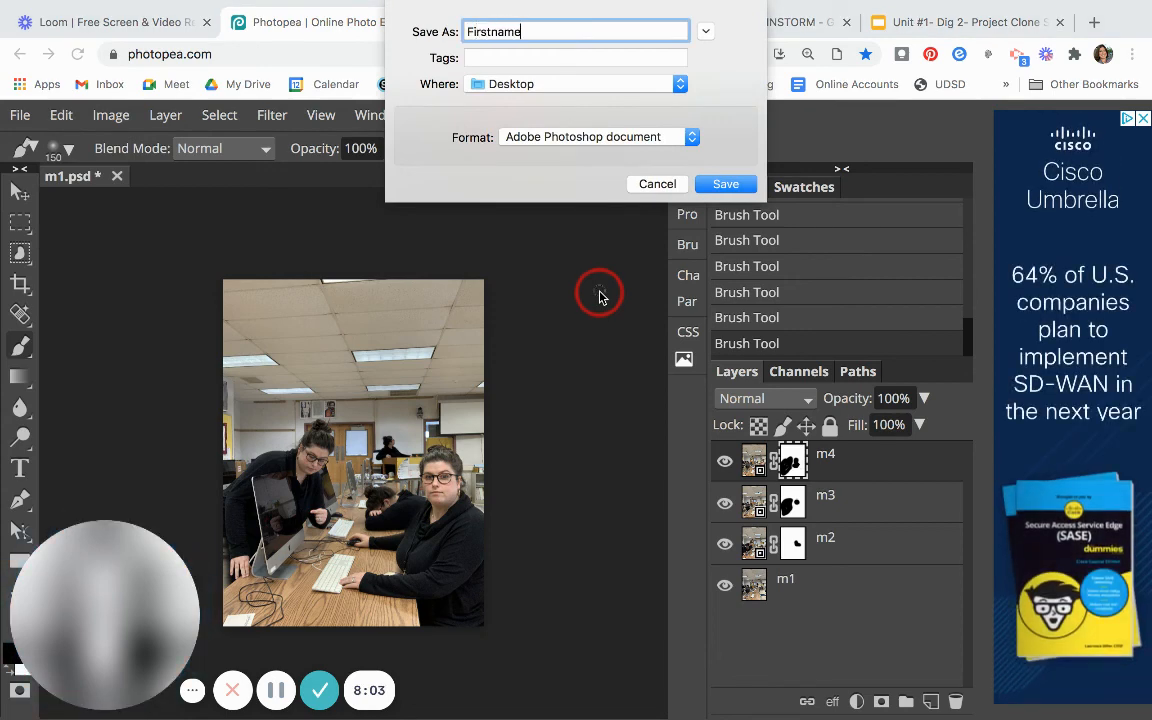
type("_projec")
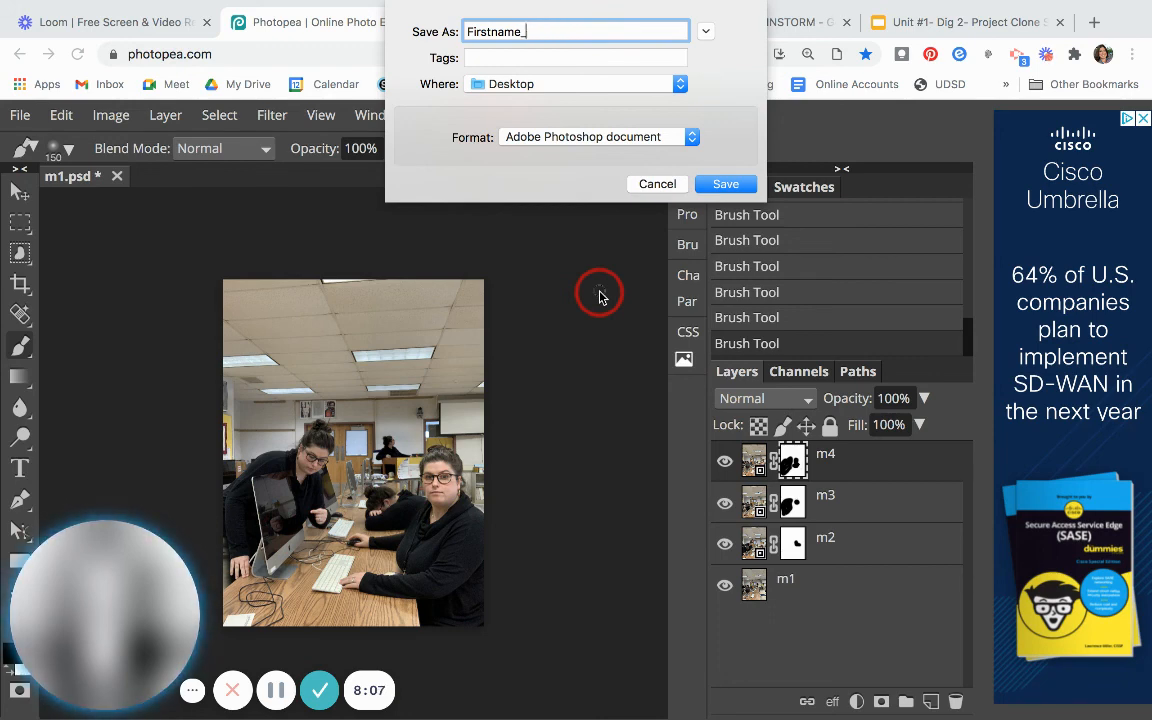
type("Unit1project")
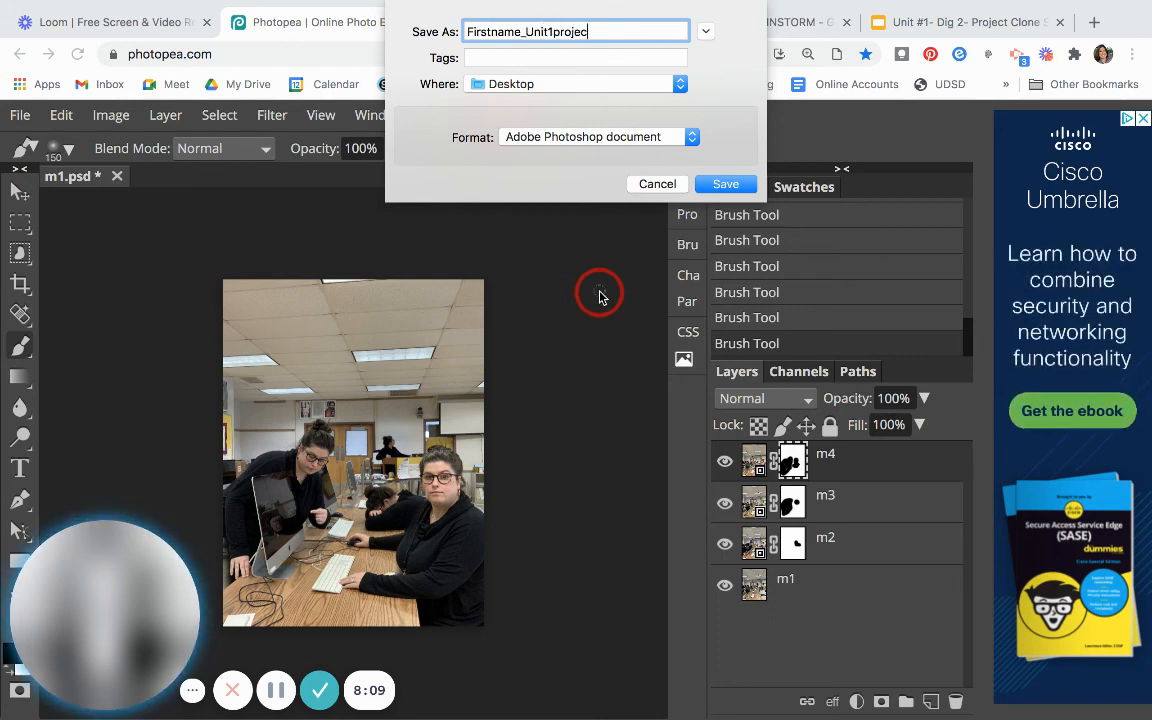
mouse_move(520, 105)
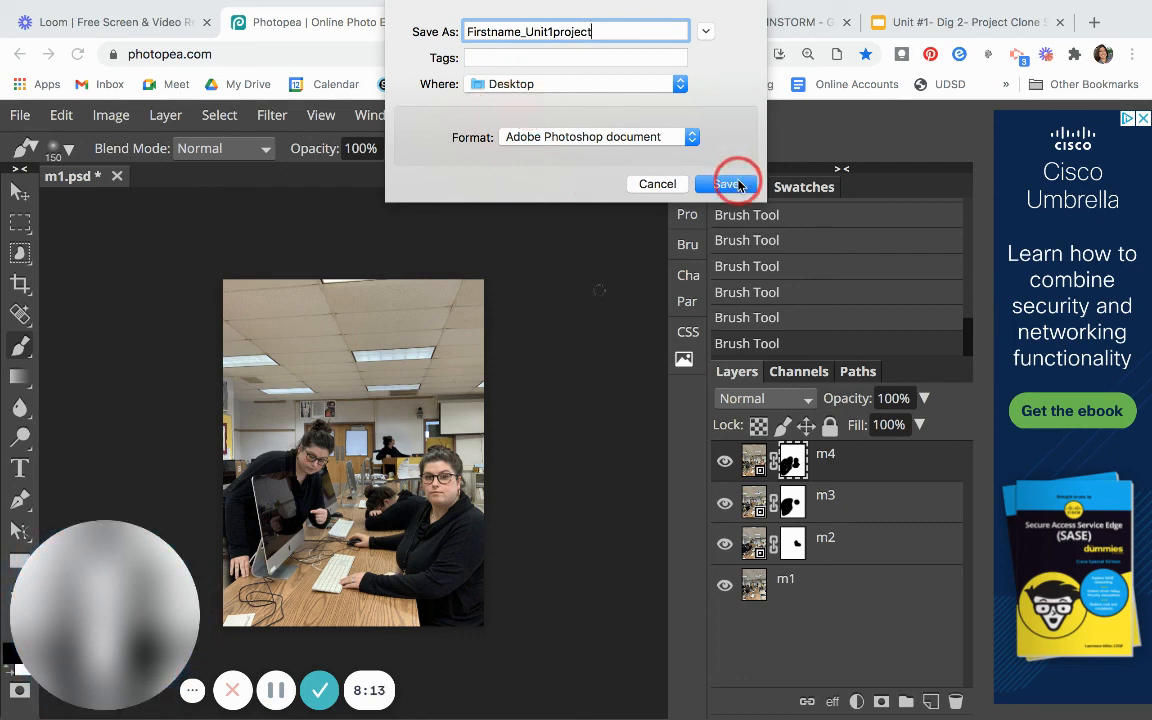
left_click(730, 185)
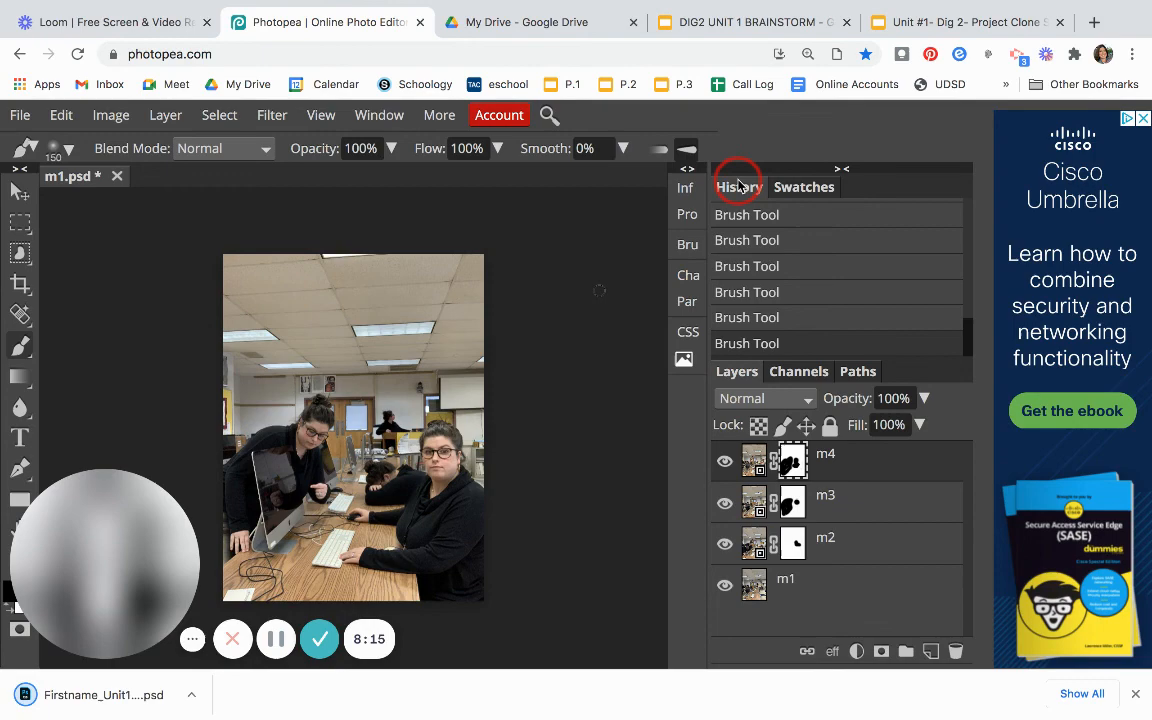